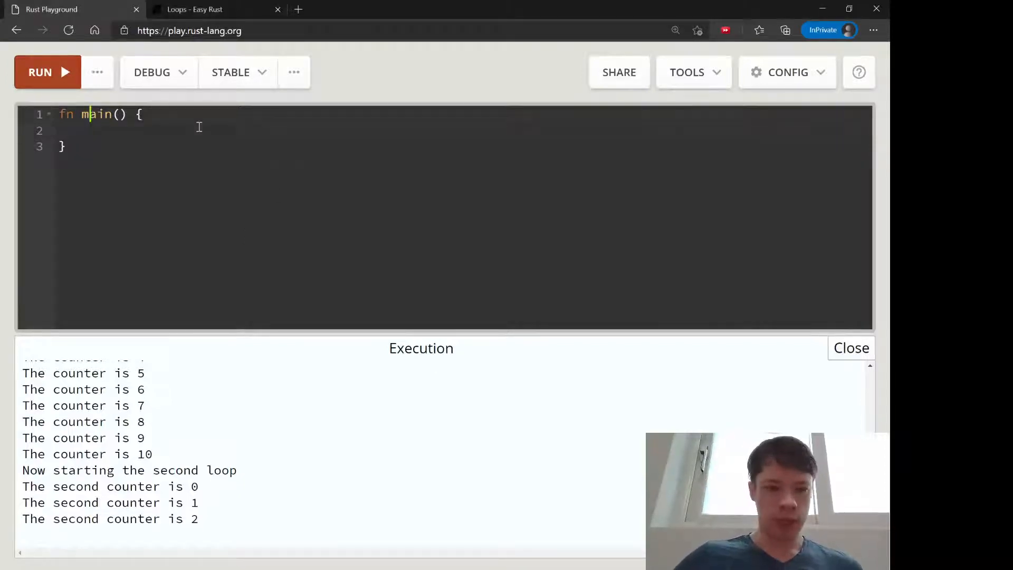
Write a while-loop explanatory comment and declare let mut counter = 0 in main
type("while lo")
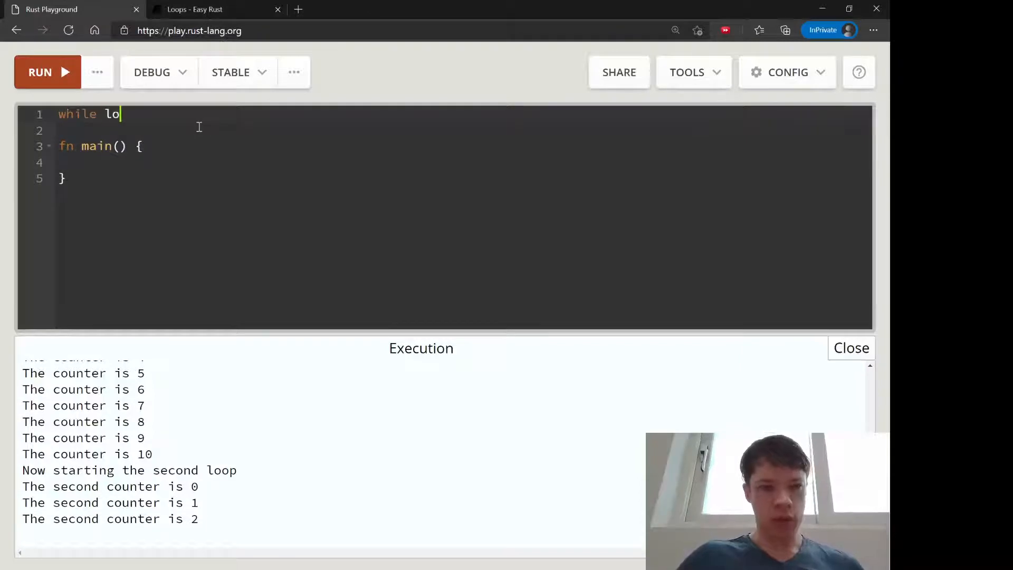
type("op = while something is true")
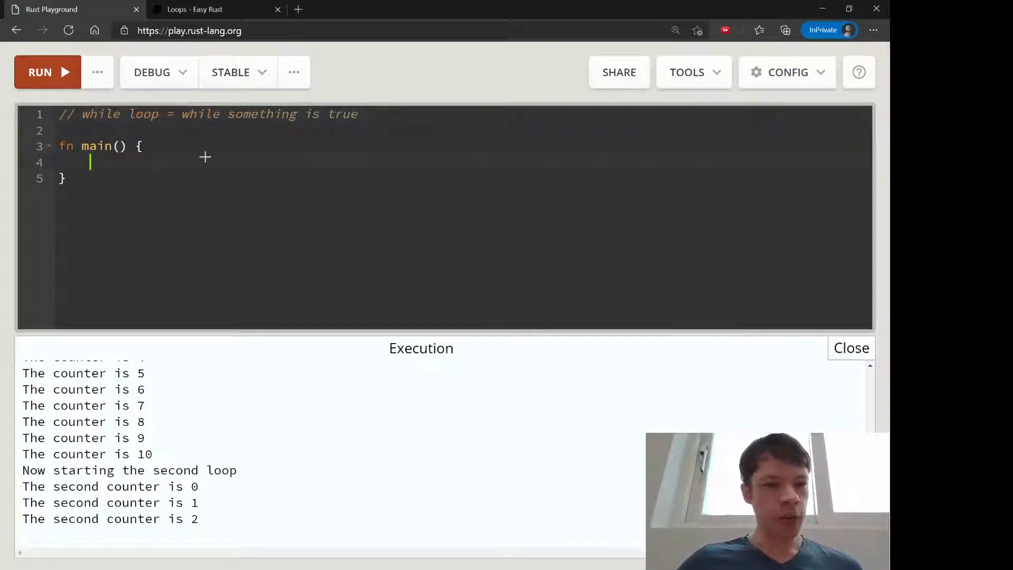
type("let")
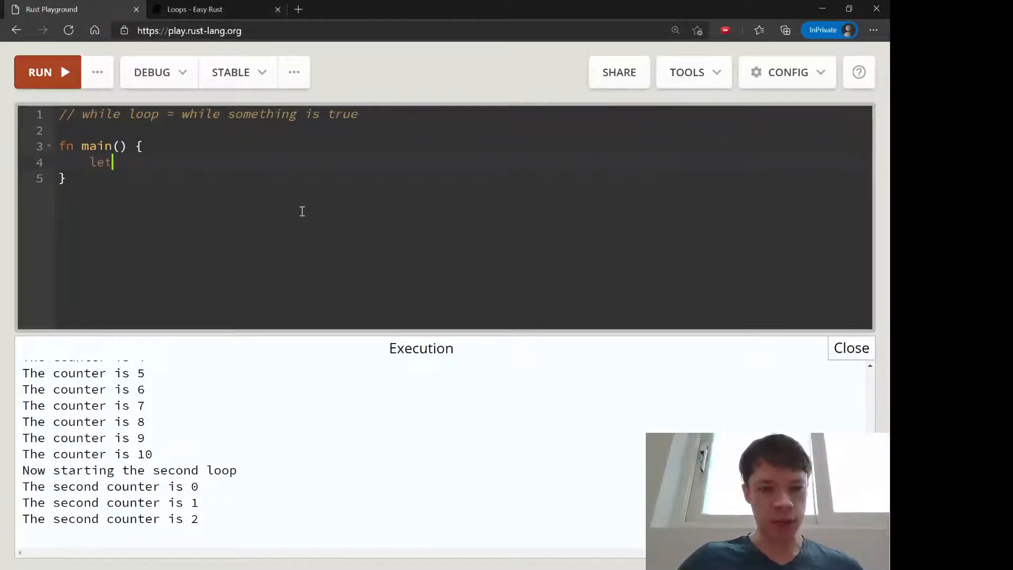
type("mut counter = 0;")
type("w")
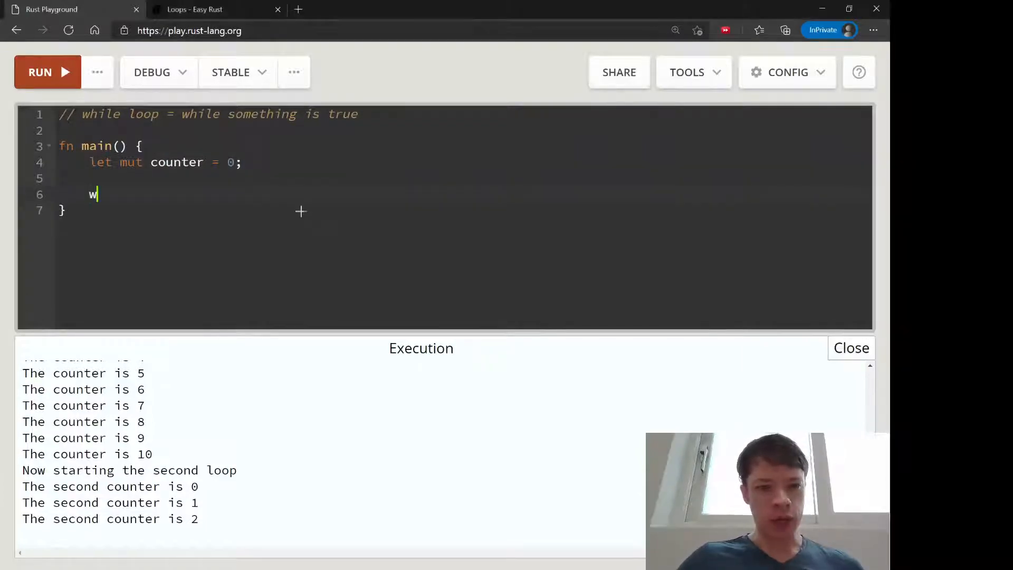
Add while (counter < 5) that increments counter and prints it with println!
type("hile")
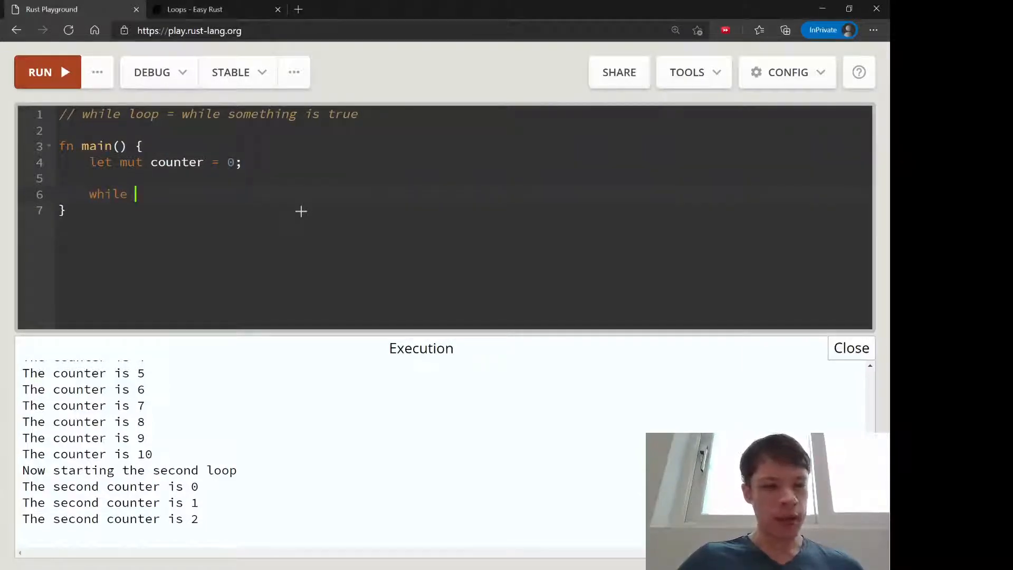
type("counter ,")
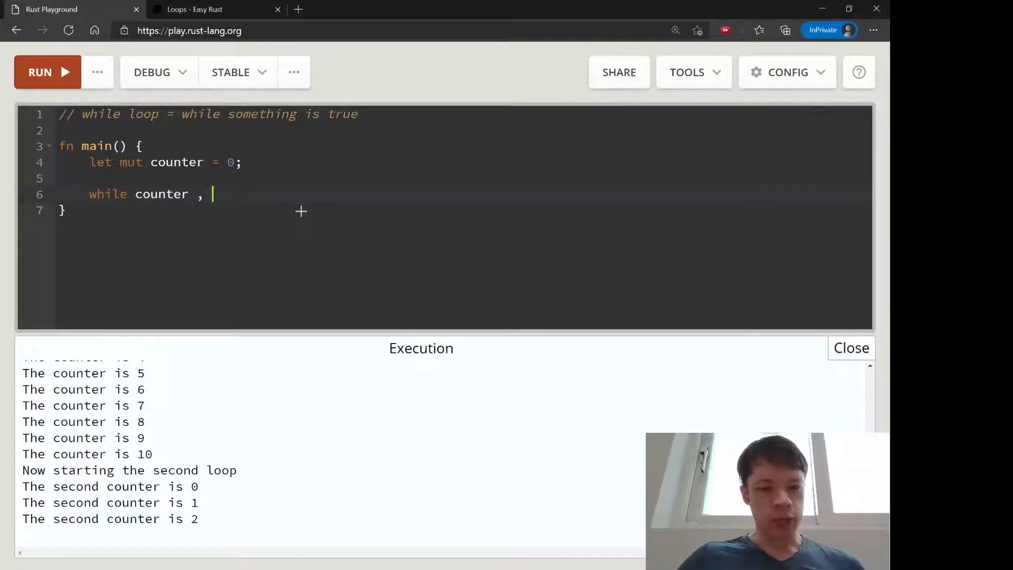
type("< 5 {")
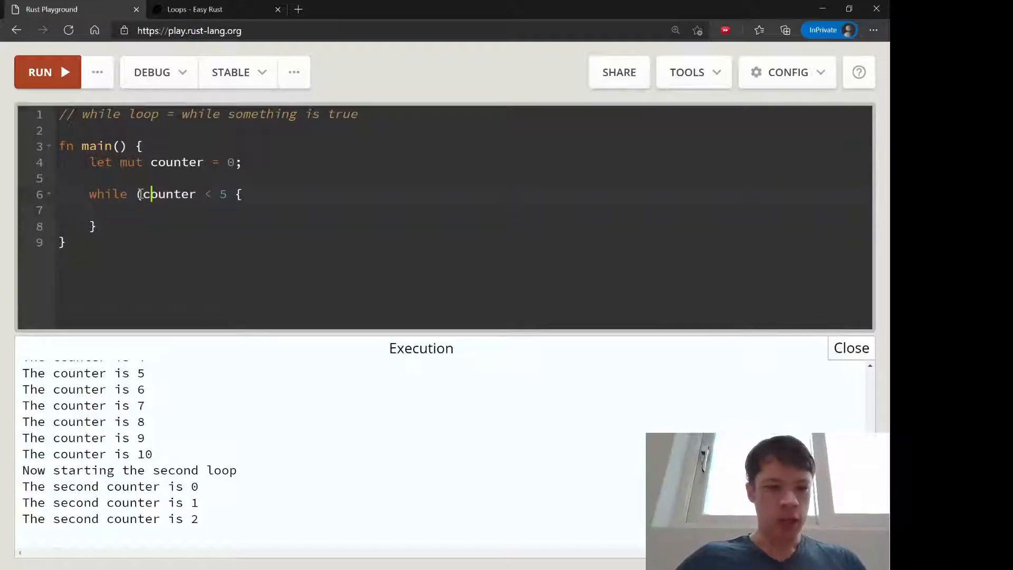
type(")")
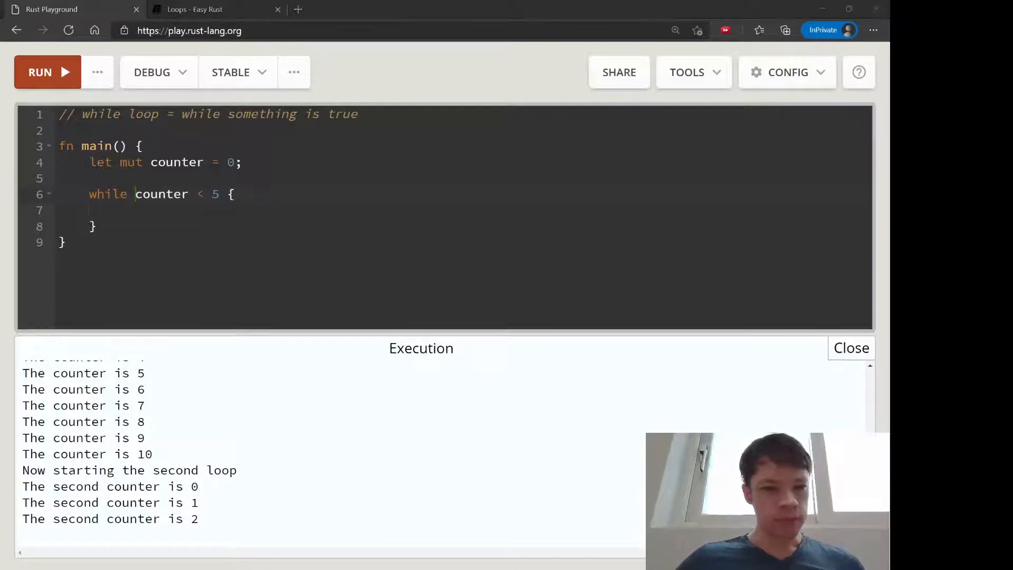
type("counter +=1;")
type("println!(\"The counter is now {")
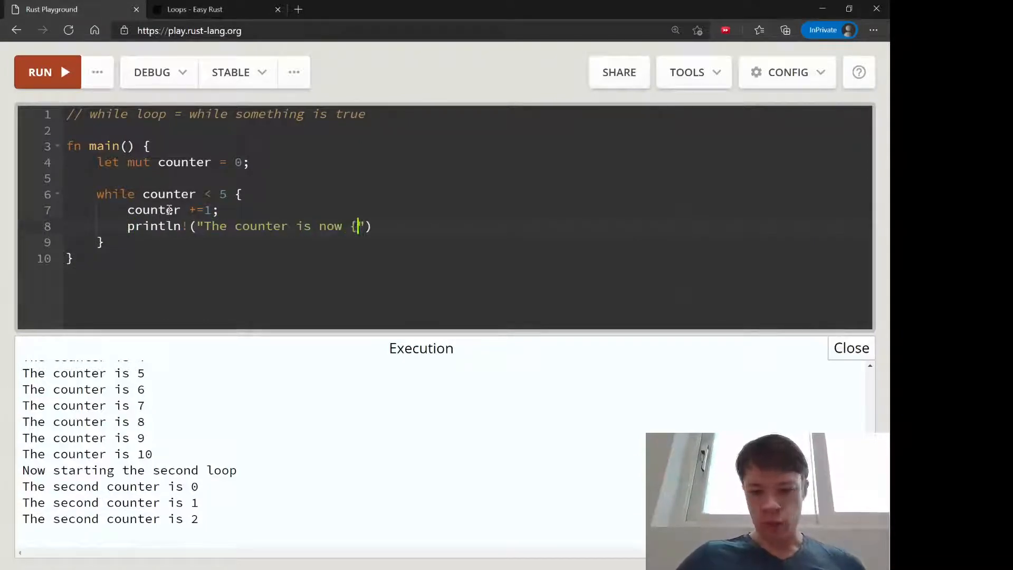
type("}\", counter);")
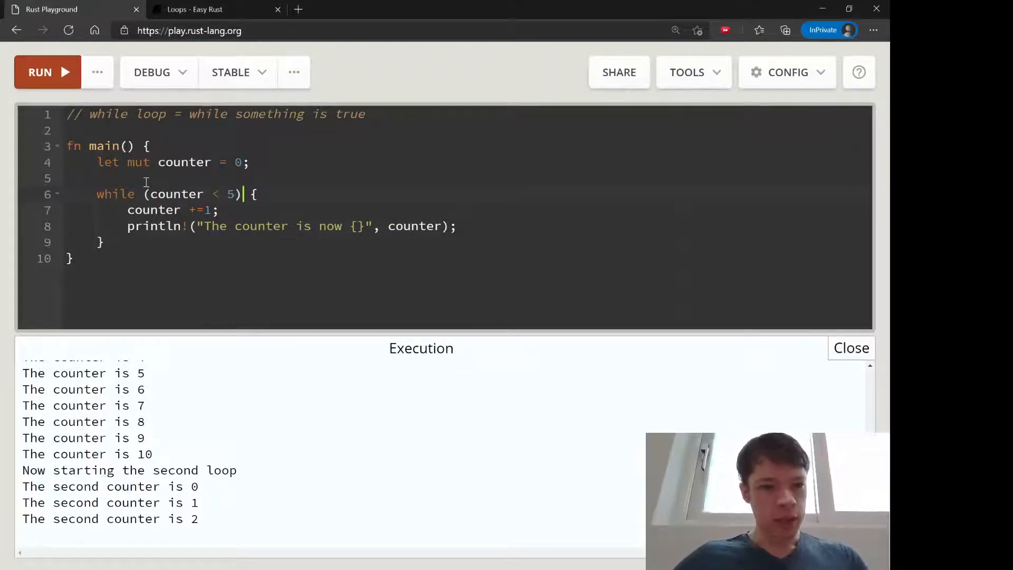
Run the program, see the unused_parens warning, and remove the parentheses around counter < 5
left_click(40, 72)
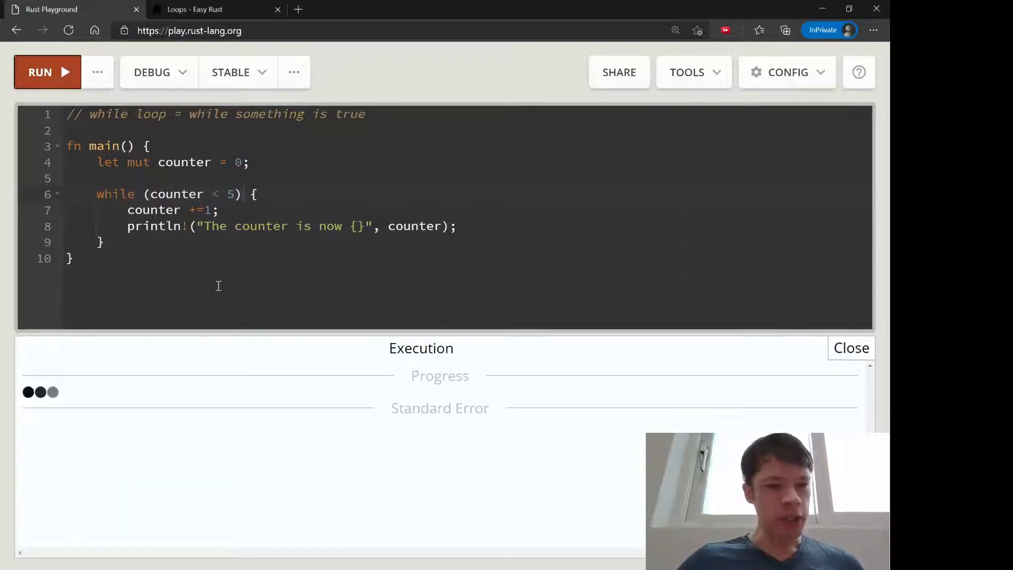
left_click(48, 72)
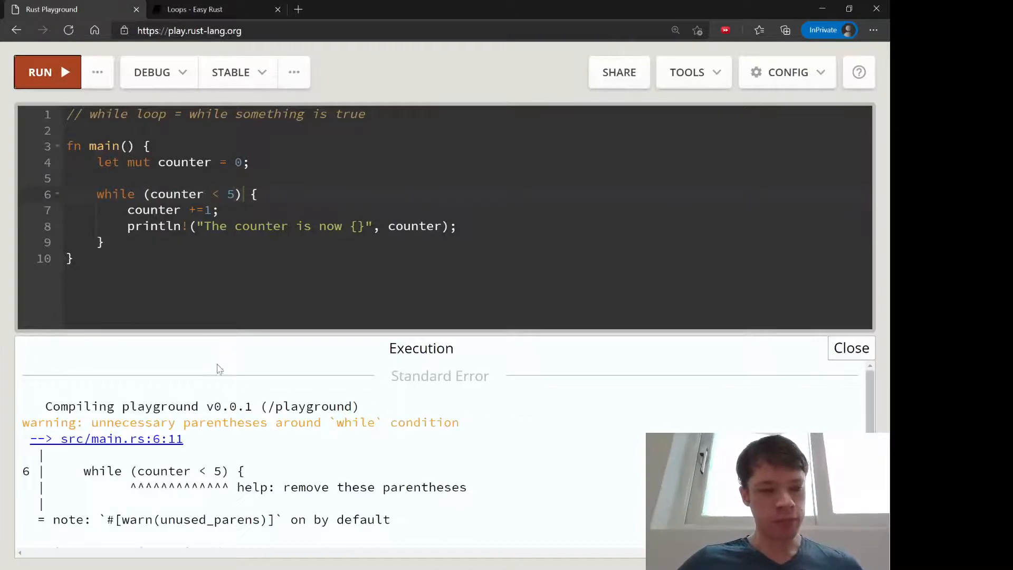
double_click(118, 422)
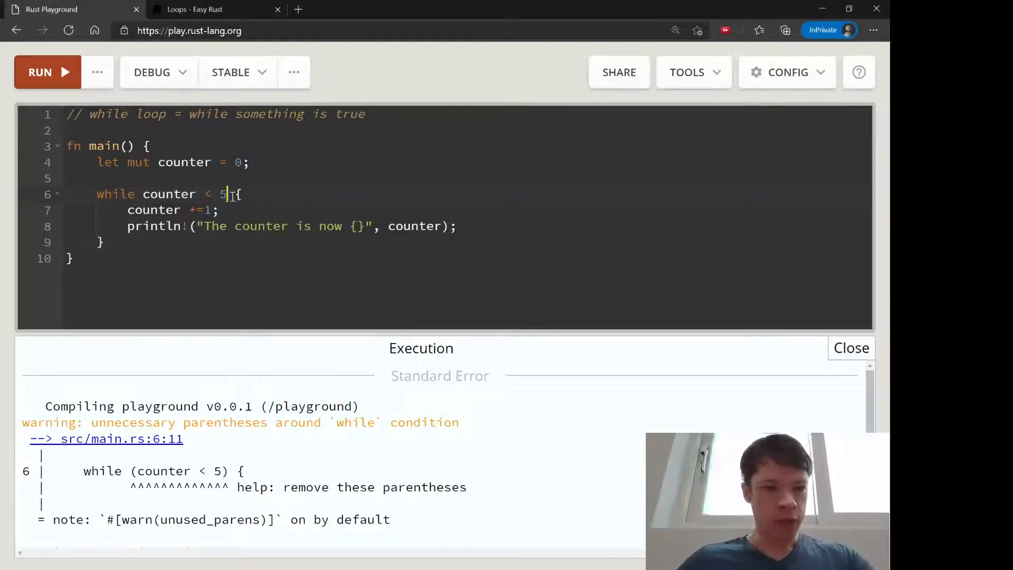
Rerun to print the counter 1 through 5, then select the body of main for removal
left_click(47, 71)
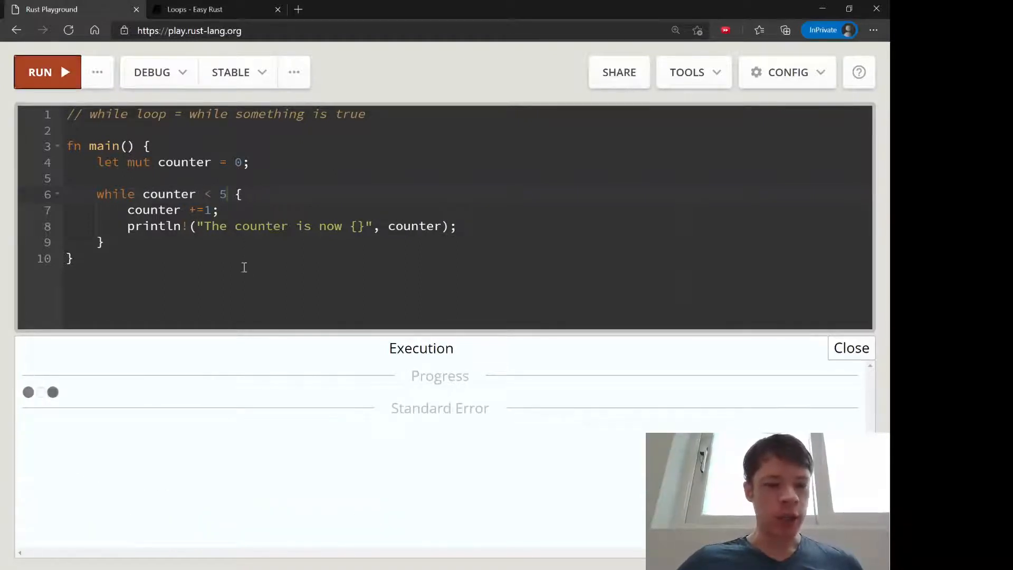
left_click(47, 71)
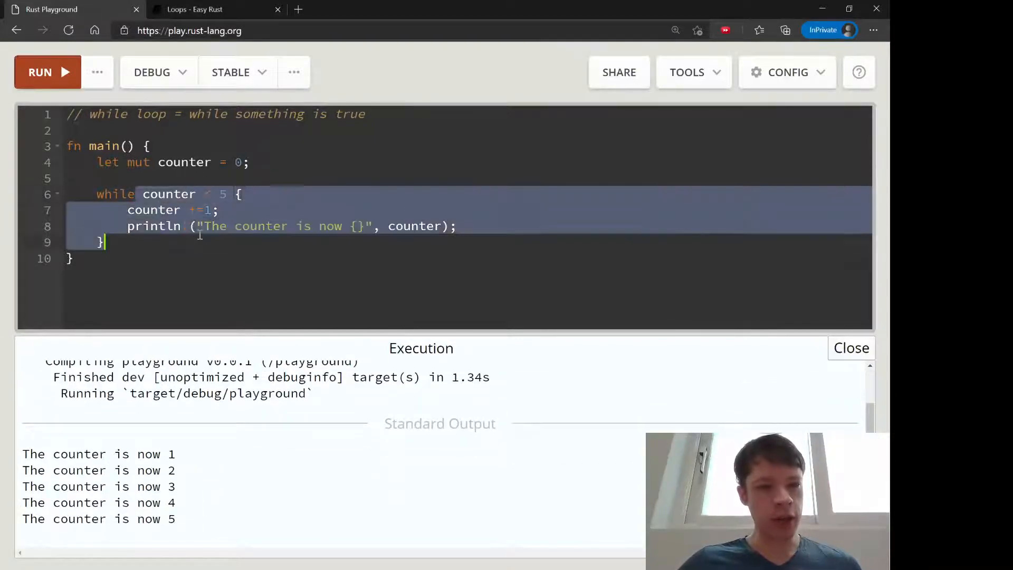
left_click(206, 194)
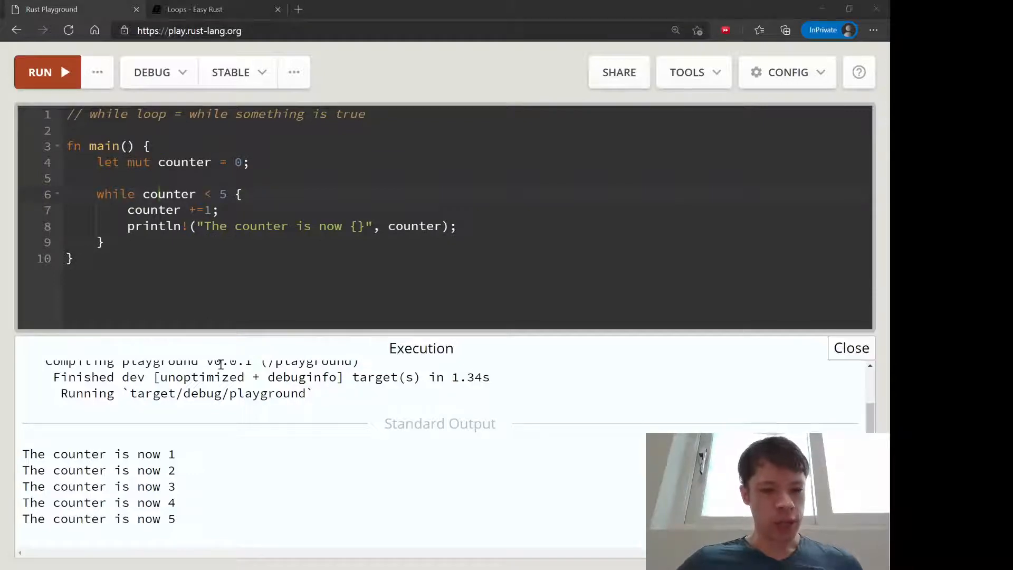
mouse_move(252, 305)
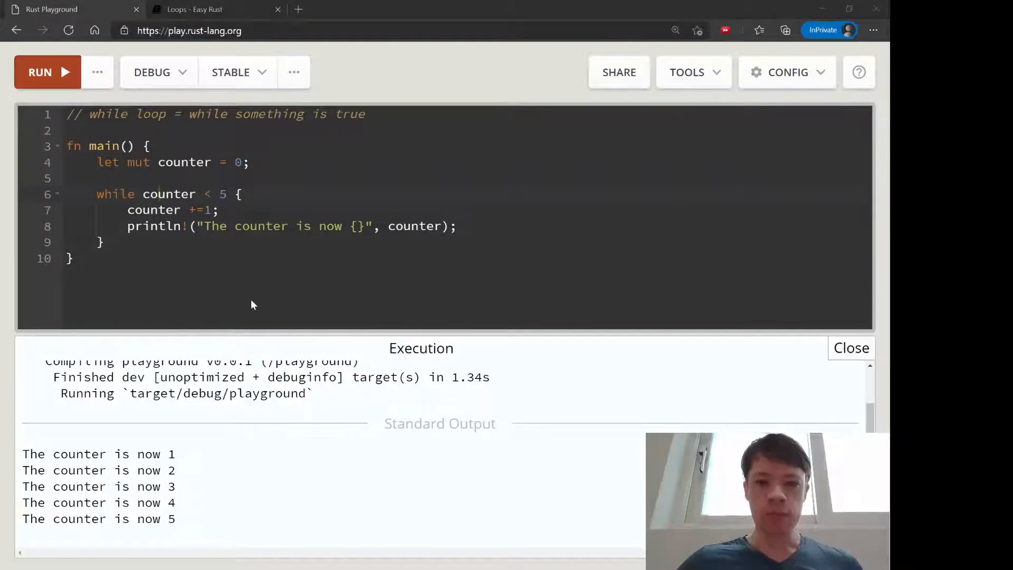
left_click_drag(249, 162, 110, 194)
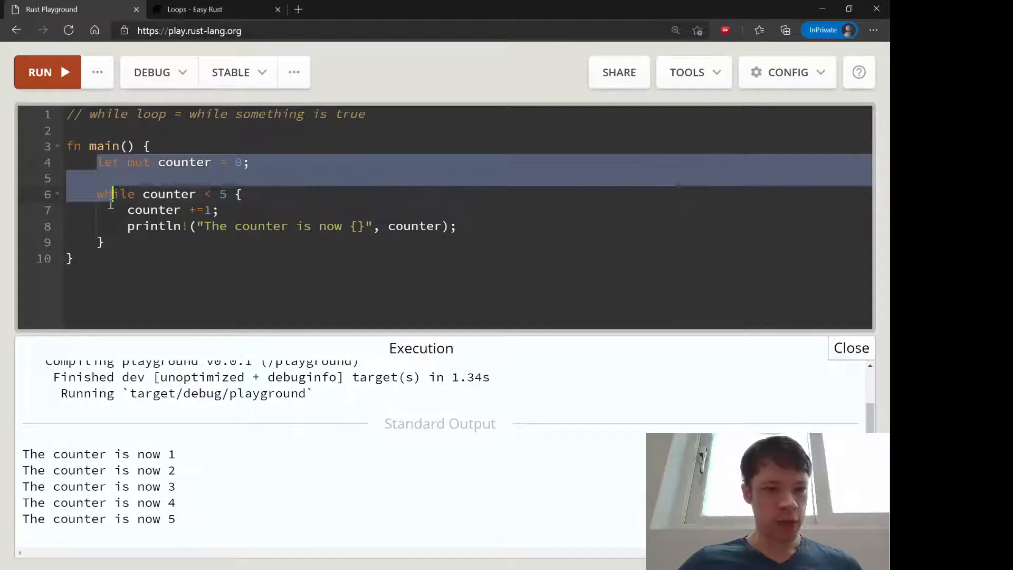
Delete the while loop from main and rewrite the top comment for the for-loop example
key("Delete")
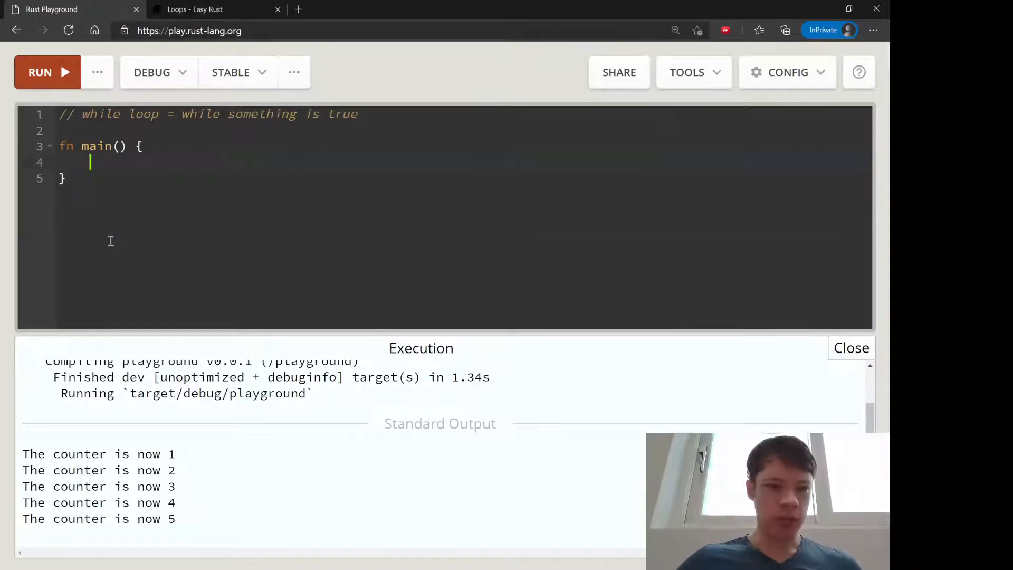
left_click(92, 146)
type("// for loop")
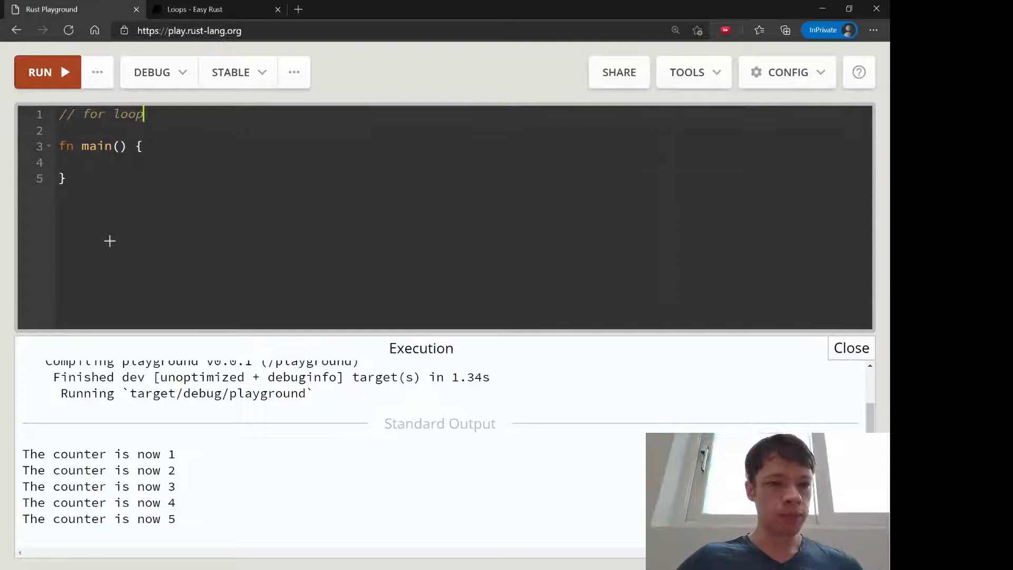
type("00")
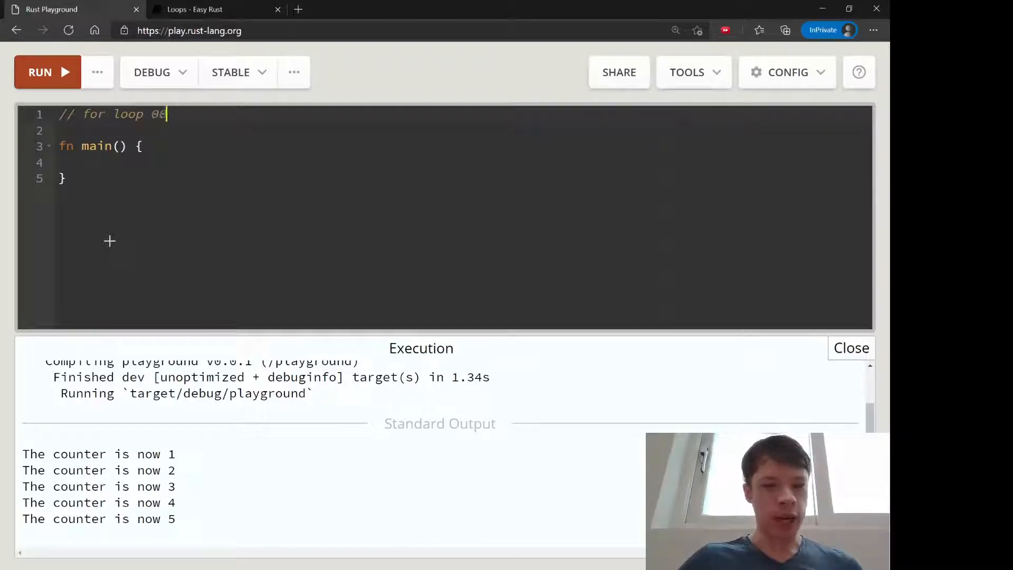
type(".5")
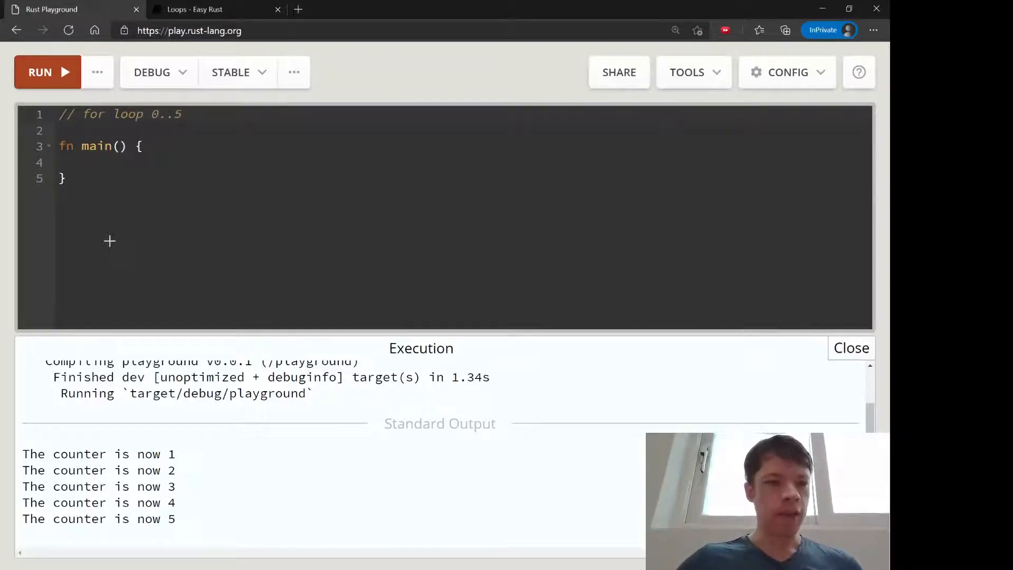
left_click(90, 162)
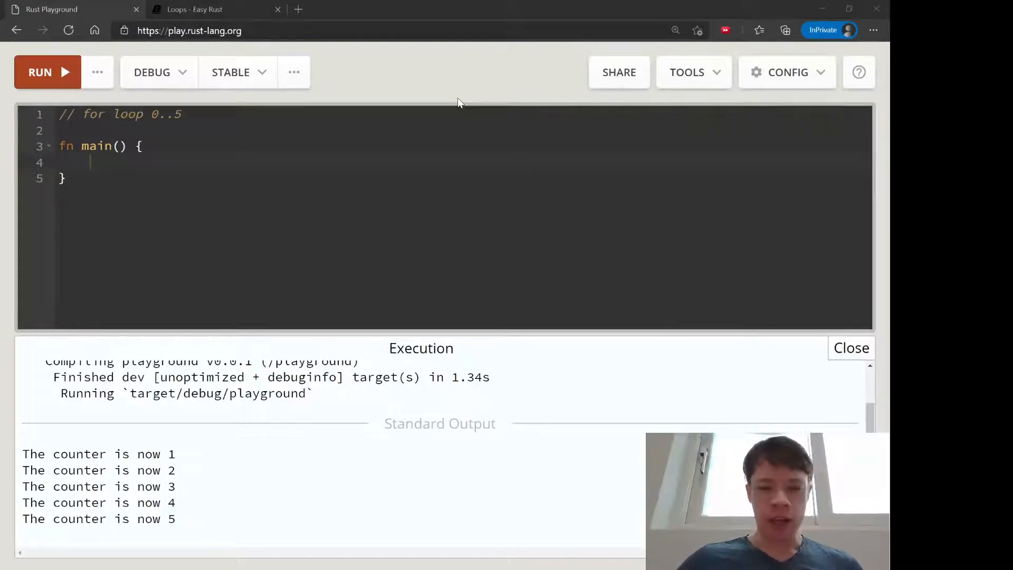
mouse_move(292, 335)
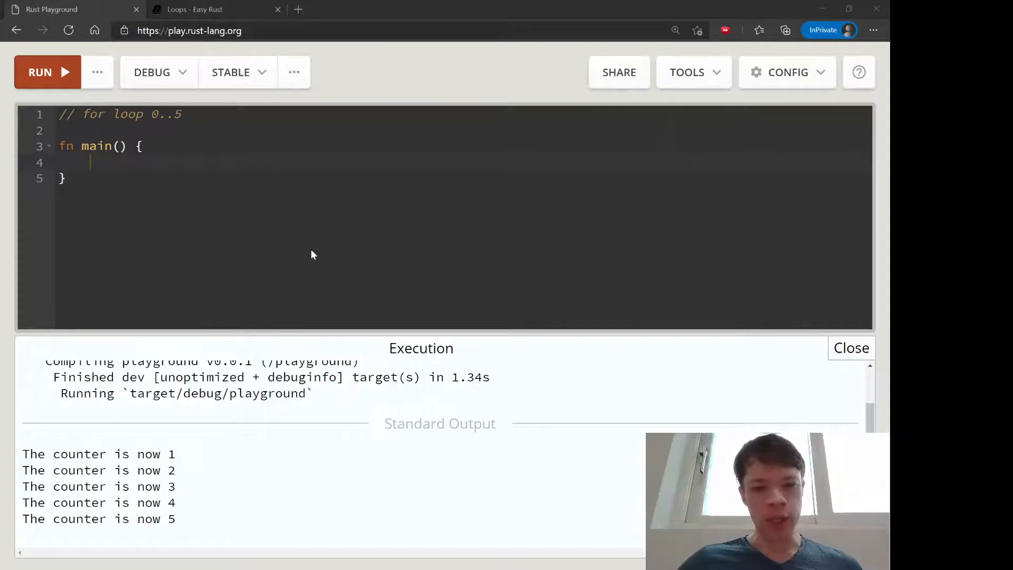
Write for number in 0..3 { with println!("{}") inside and a // Vector<String> comment
type("for")
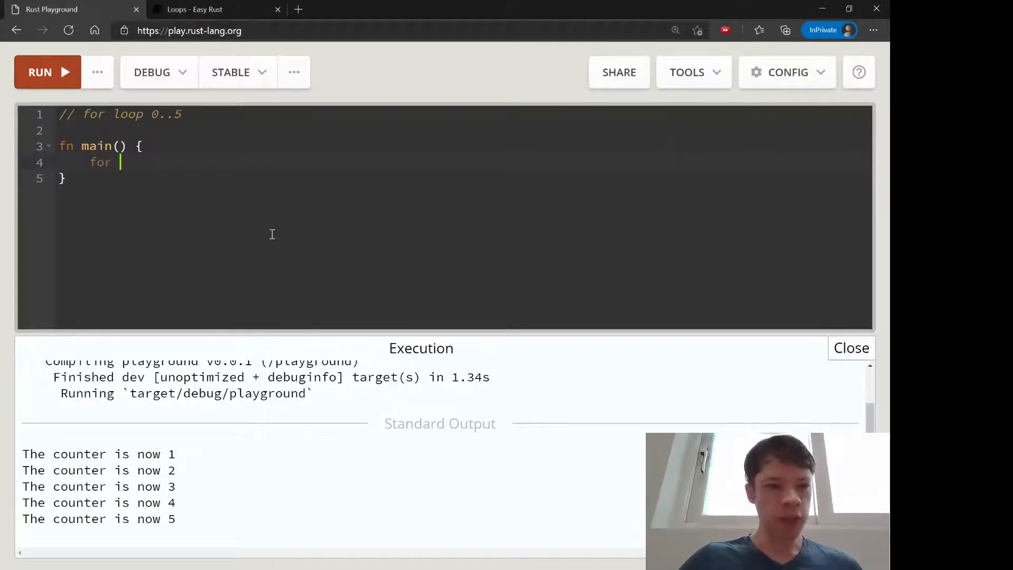
type("number")
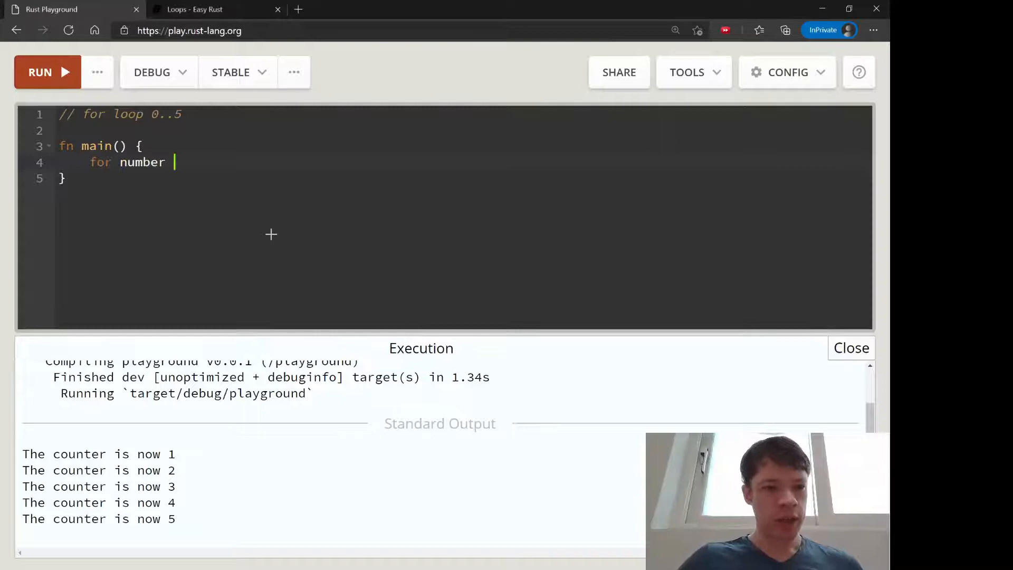
type("in 0..3 {")
left_click(462, 129)
type("// Vector")
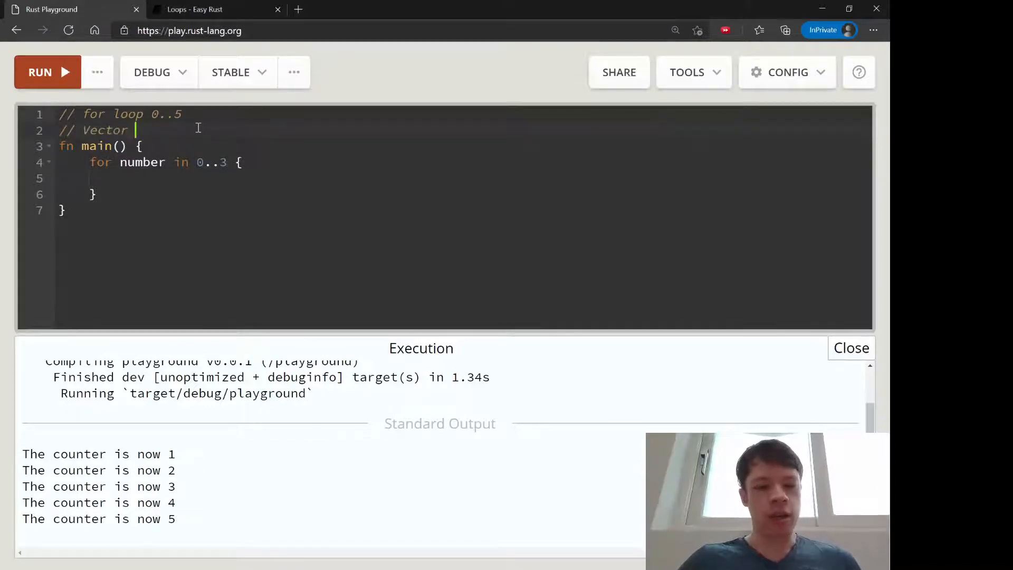
type("<String.")
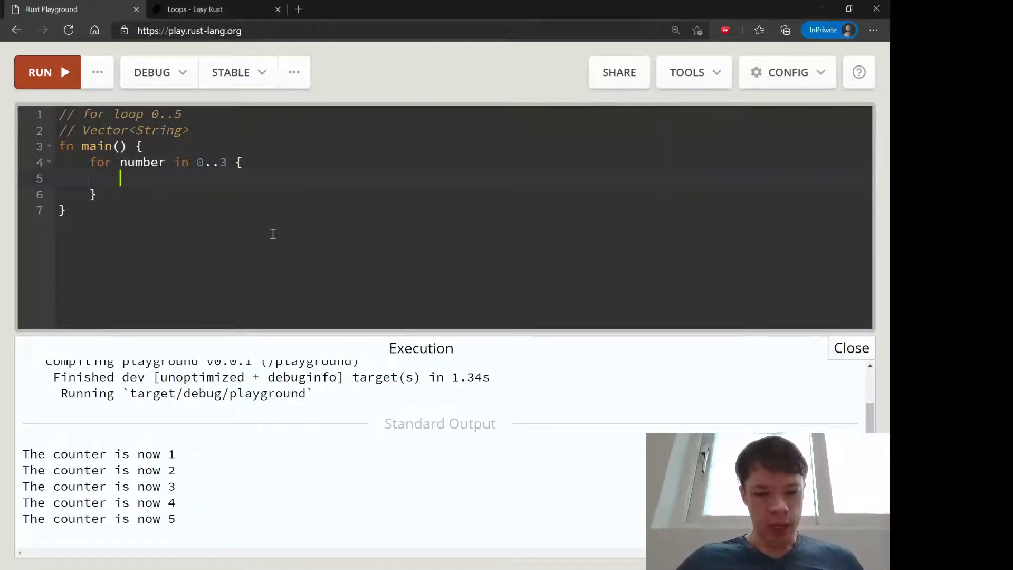
type("println!(\"{}\")")
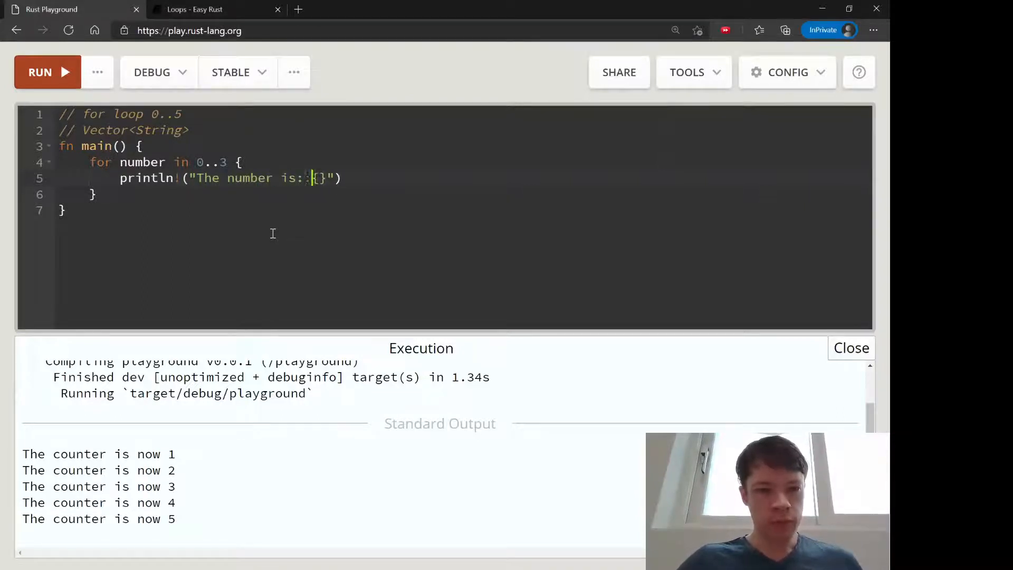
Add a second loop for number in 0..=3 { and comment the first as exclusive range = 0,1,2
type("for")
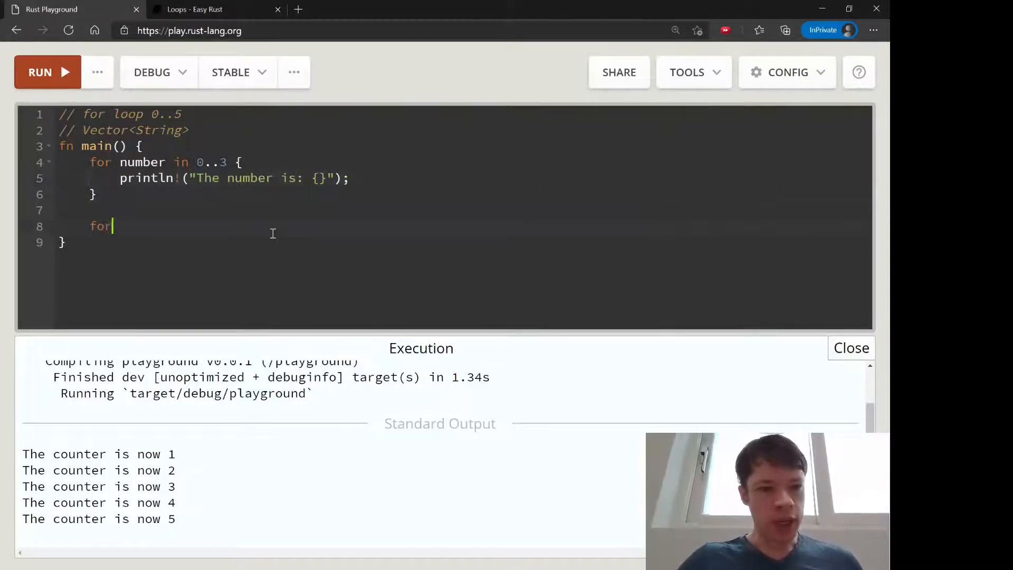
type("number in 0..")
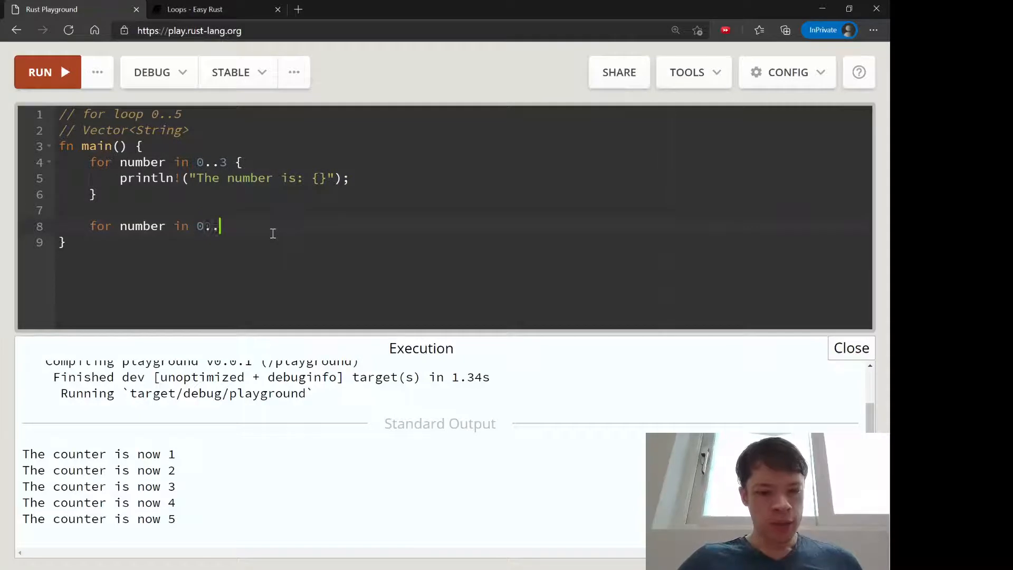
type("=3 {")
left_click(462, 161)
type(" // exclusive range")
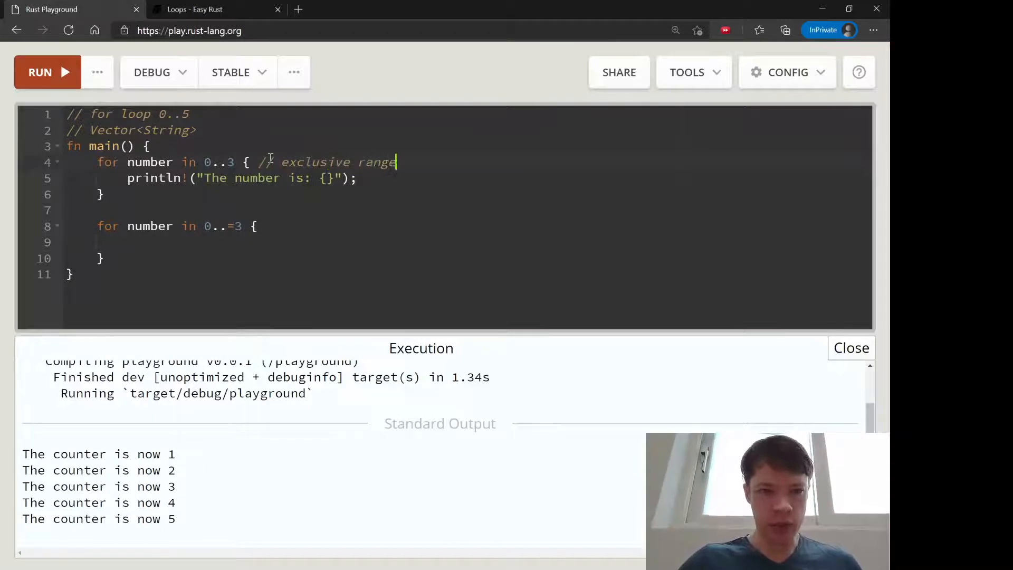
type("= 0")
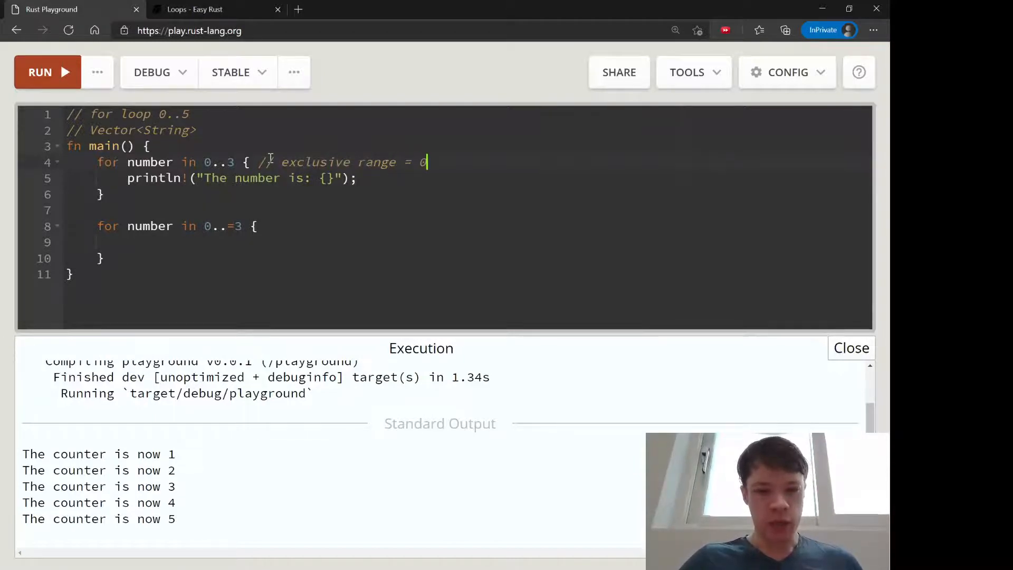
type("12")
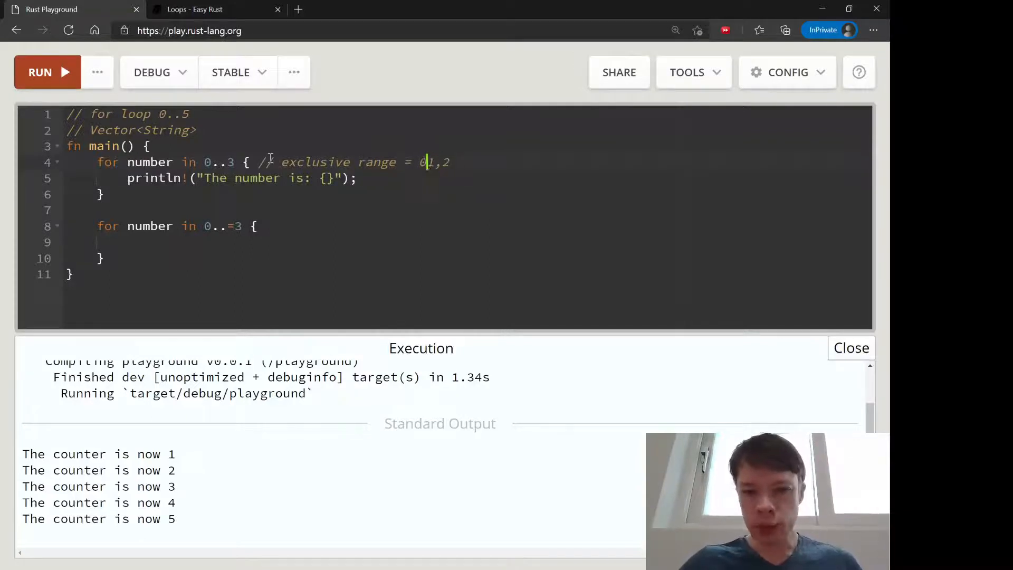
Comment the second loop as inclusive range = 0, 1, 2, 3 and give it the println!("The number is: {}") line
left_click(257, 225)
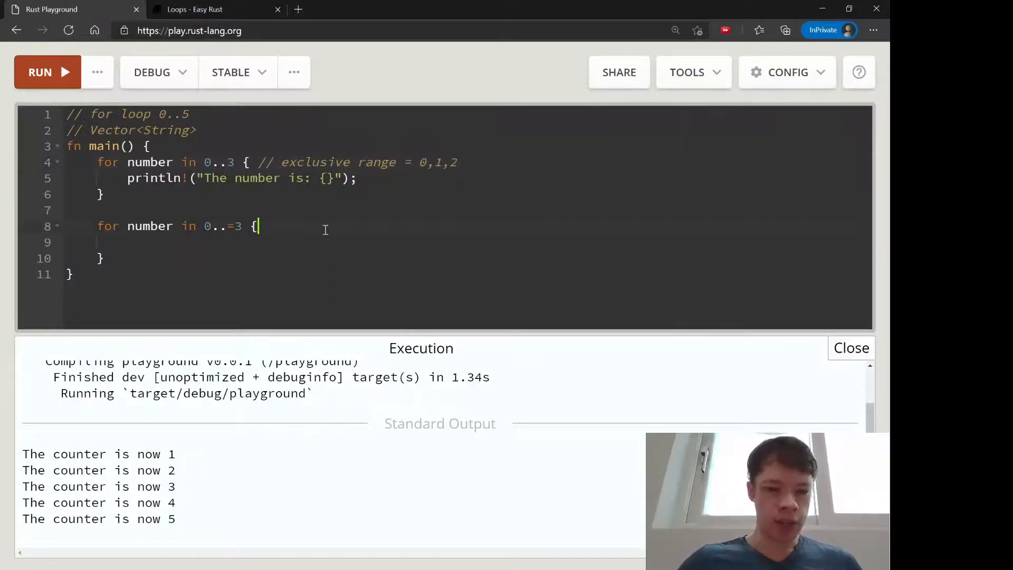
type("// inclusive r")
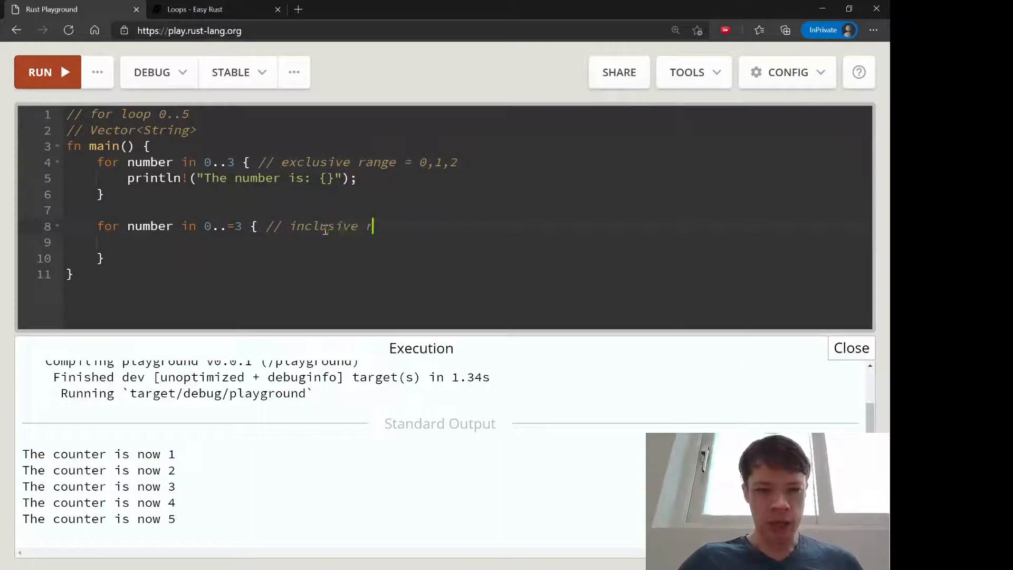
type("range = 0, 1, 2, 3")
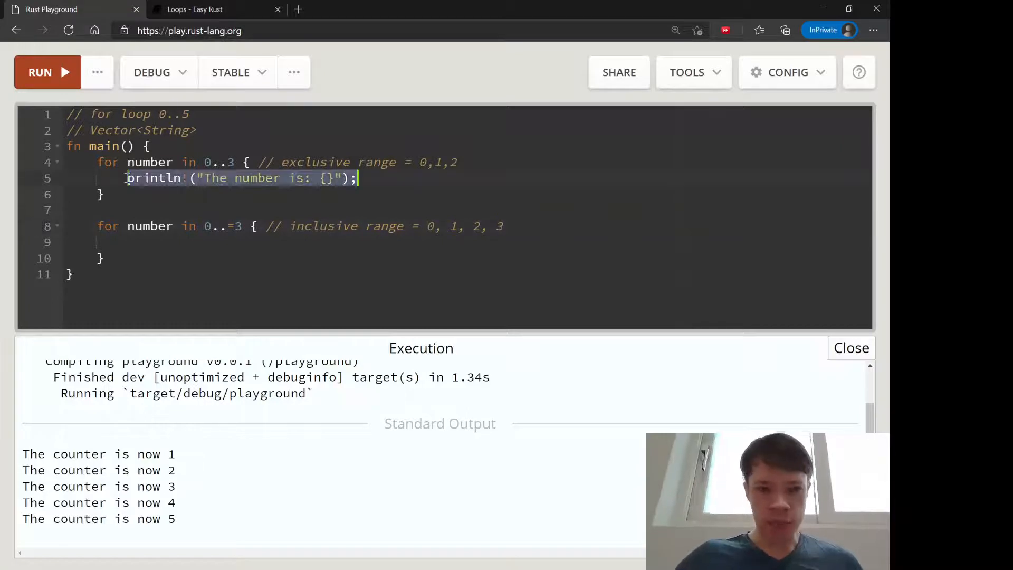
type("println!(\"The number is: {}\");")
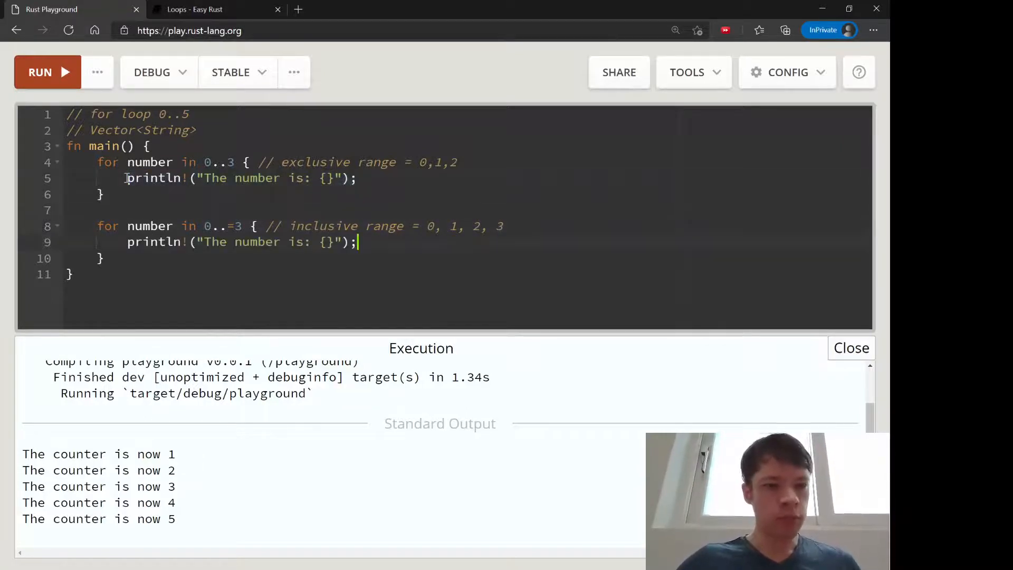
Run, hit the missing-argument error, and pass number to both println! calls
left_click(40, 71)
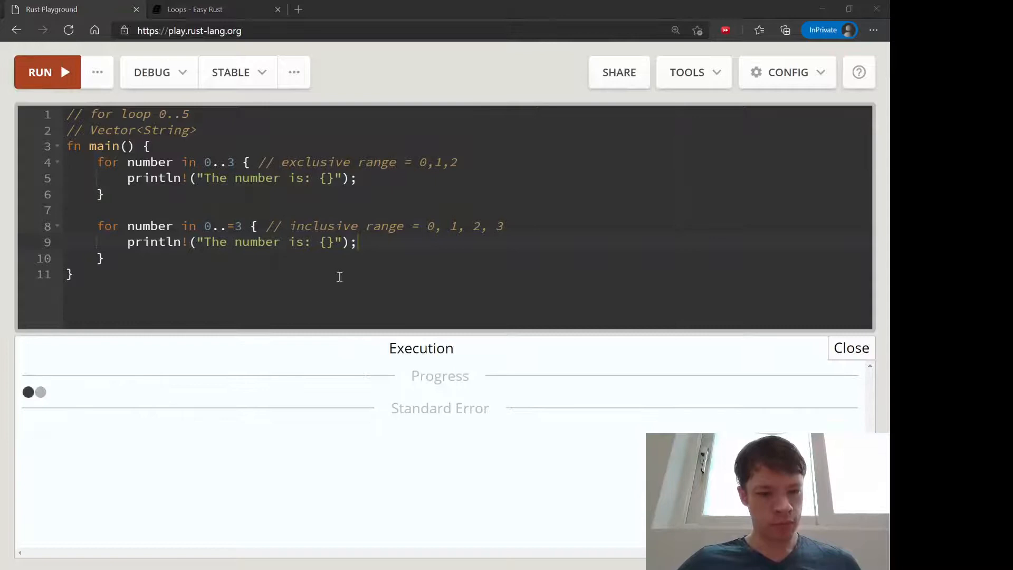
left_click(48, 72)
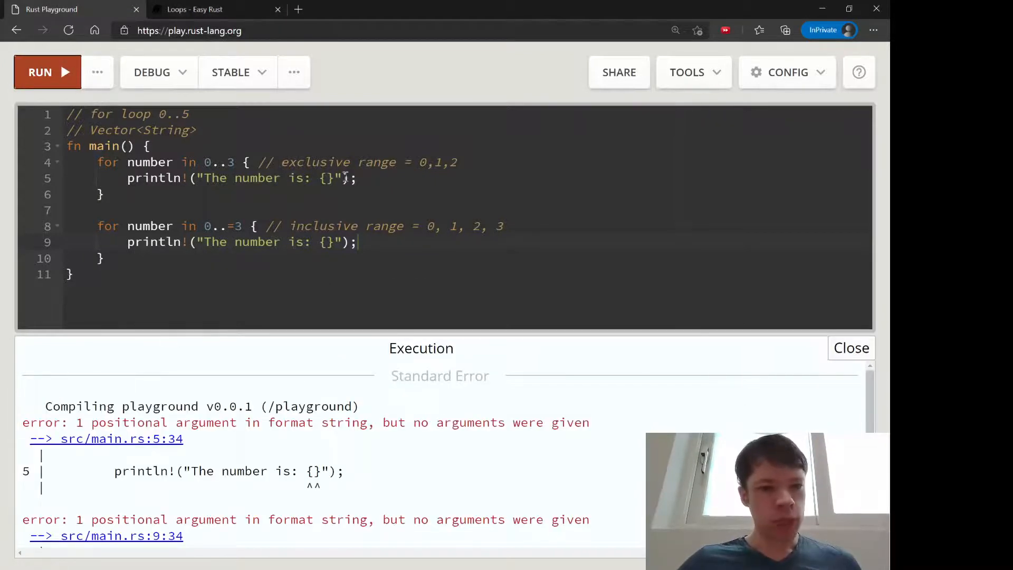
type(", number")
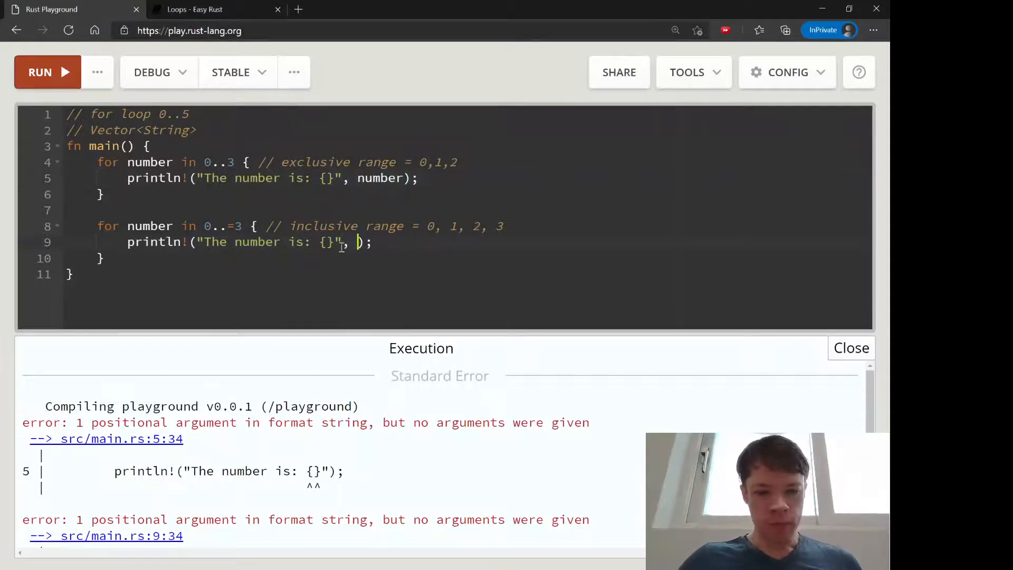
type("number")
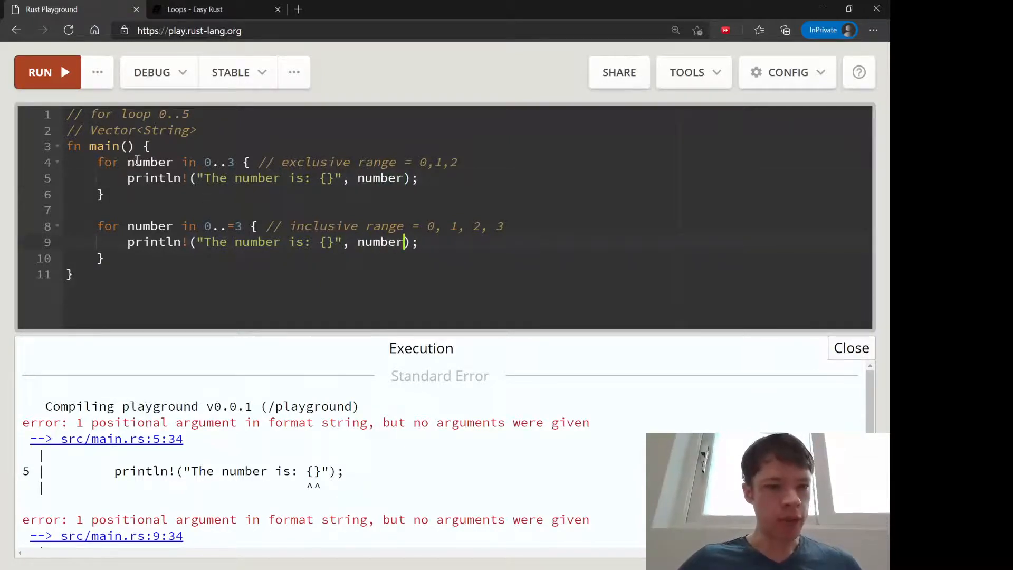
double_click(148, 163)
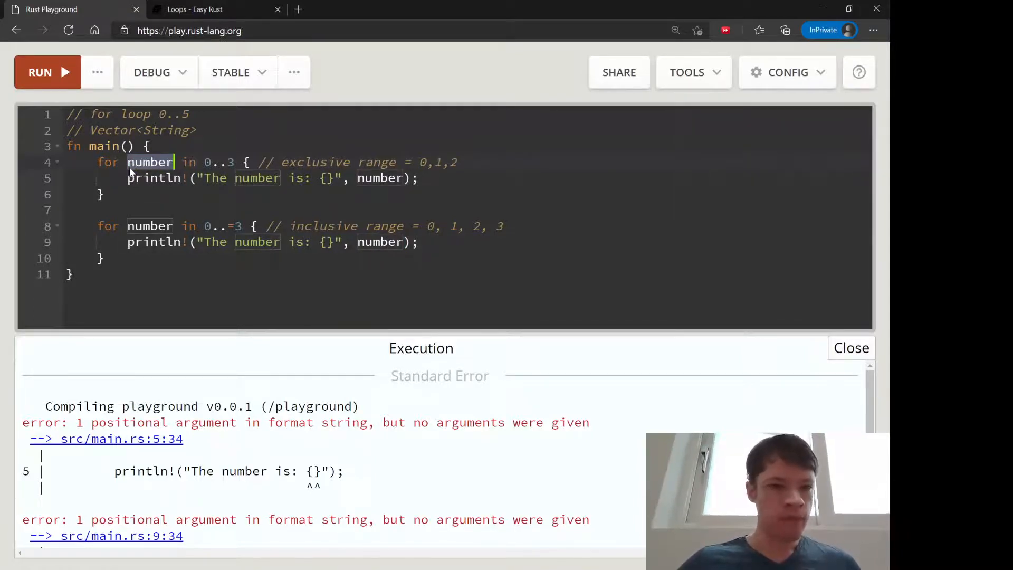
Rerun so the loops print 0 to 2, then 0 to 3
left_click(40, 71)
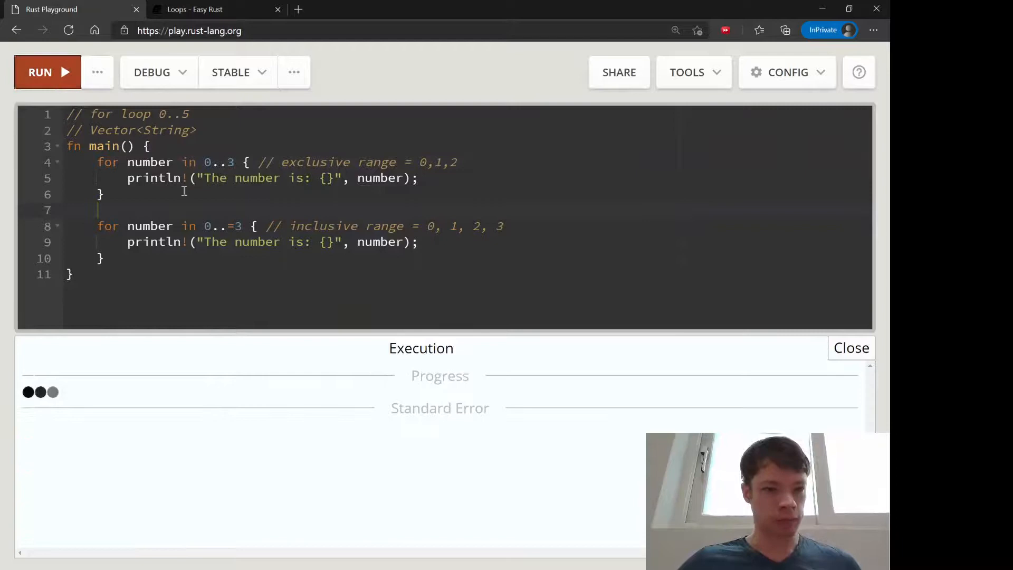
left_click(46, 72)
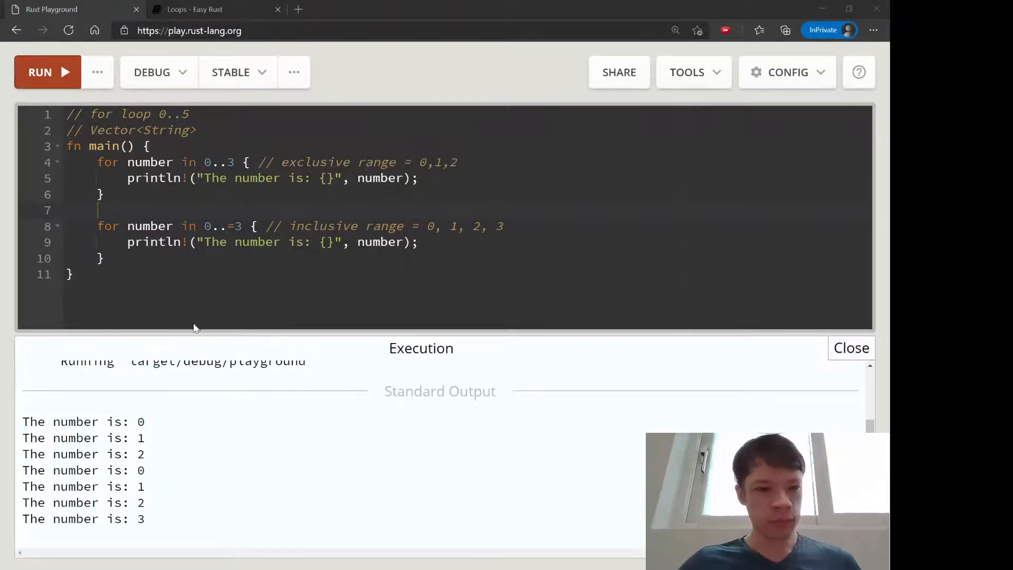
Replace both loops with one 0..3 loop printing "I like to print stuff" under a do-something-three-times comment
double_click(149, 162)
type("for number in 0..3 {")
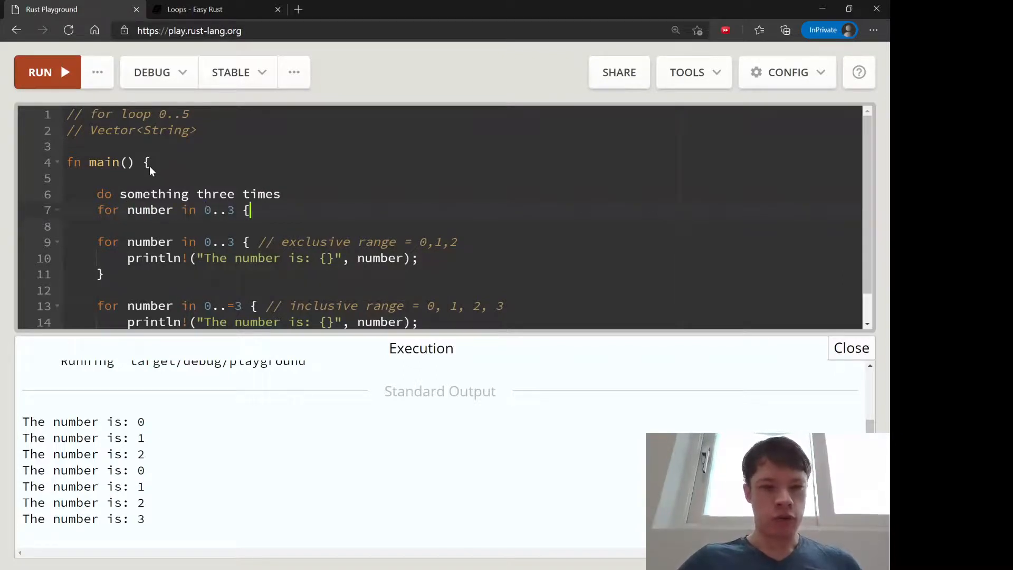
type("println!(\"I like to print stuff\");")
left_click(463, 193)
type("// ")
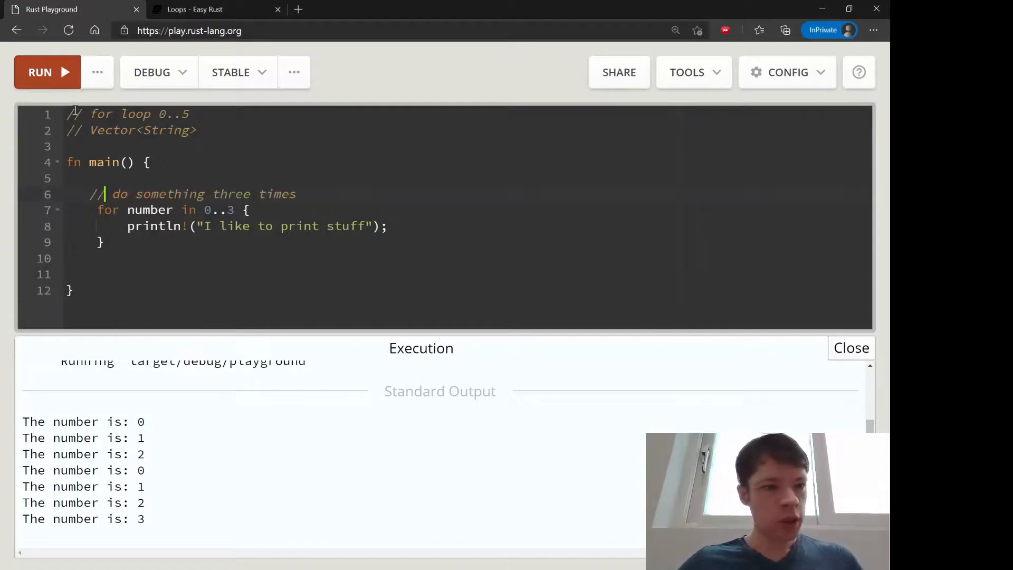
Run the loop, read the unused-variable warning, and rename number to _
left_click(47, 72)
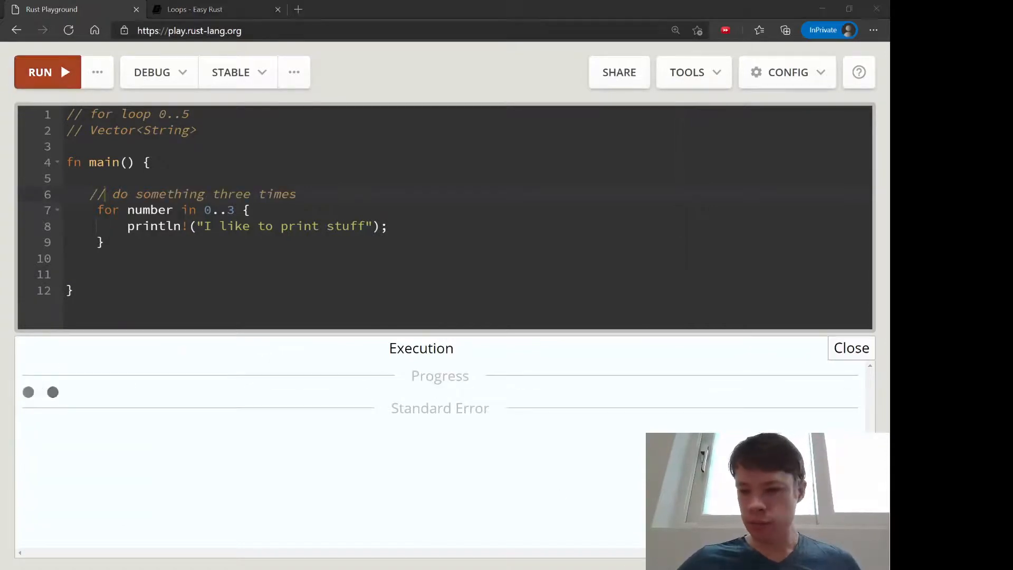
left_click(48, 72)
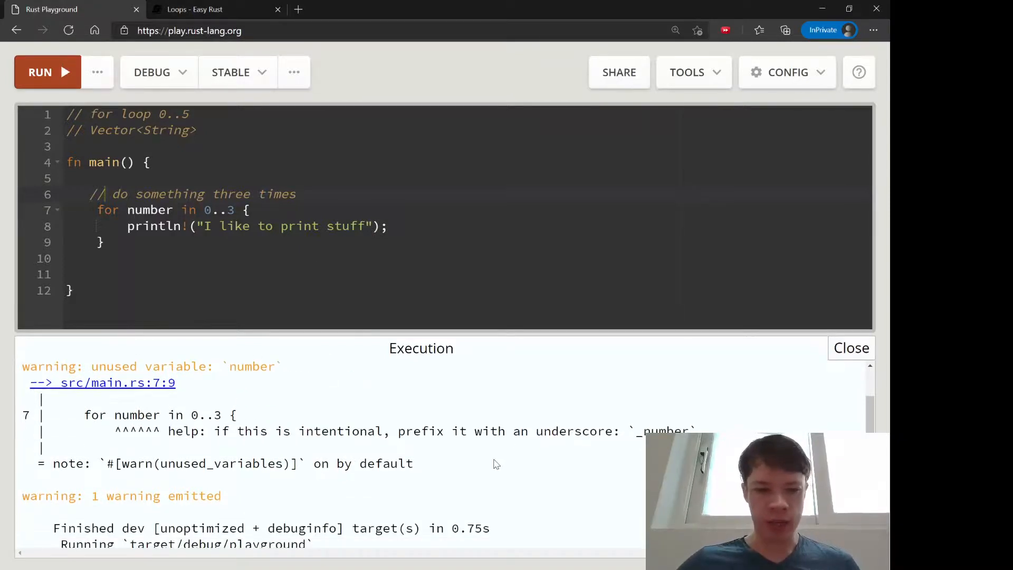
left_click(39, 72)
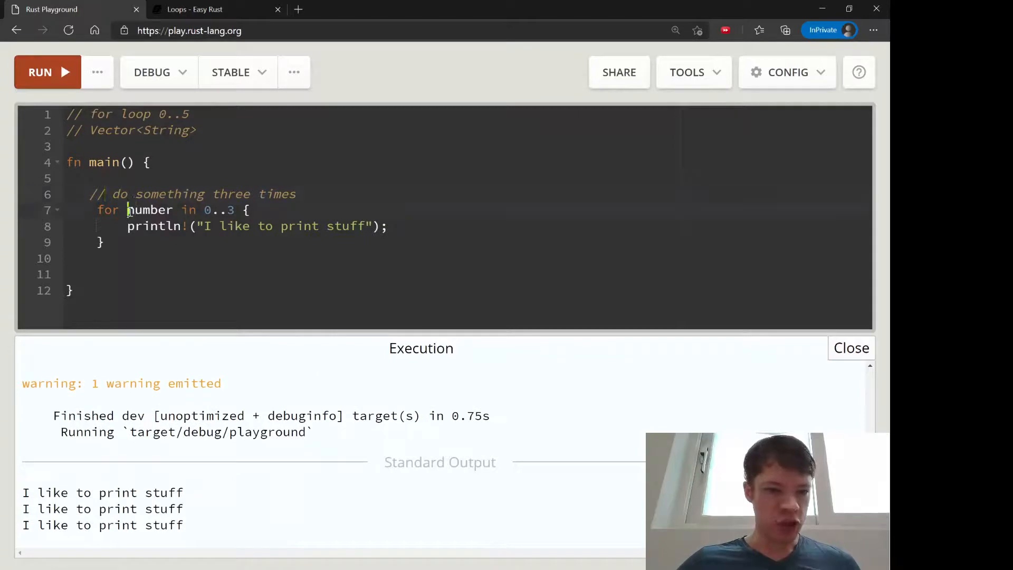
type("_")
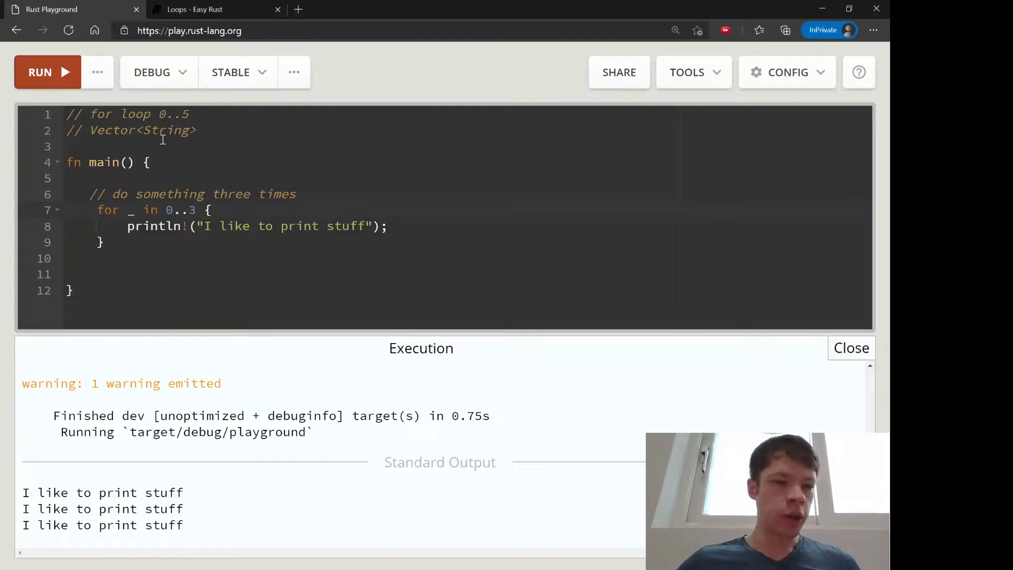
Rerun warning-free with _, then rename the loop variable to _number
left_click(46, 72)
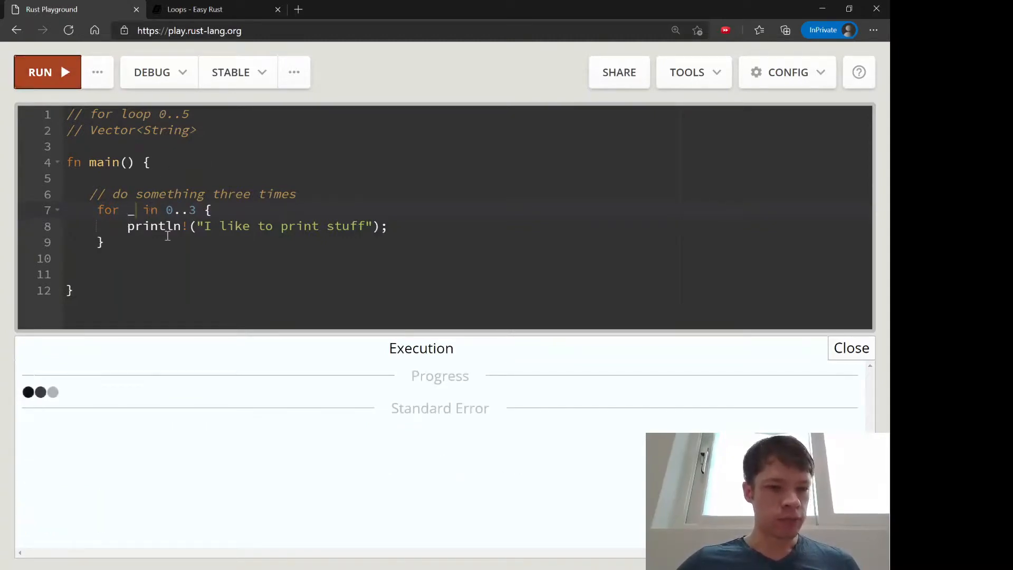
left_click(46, 71)
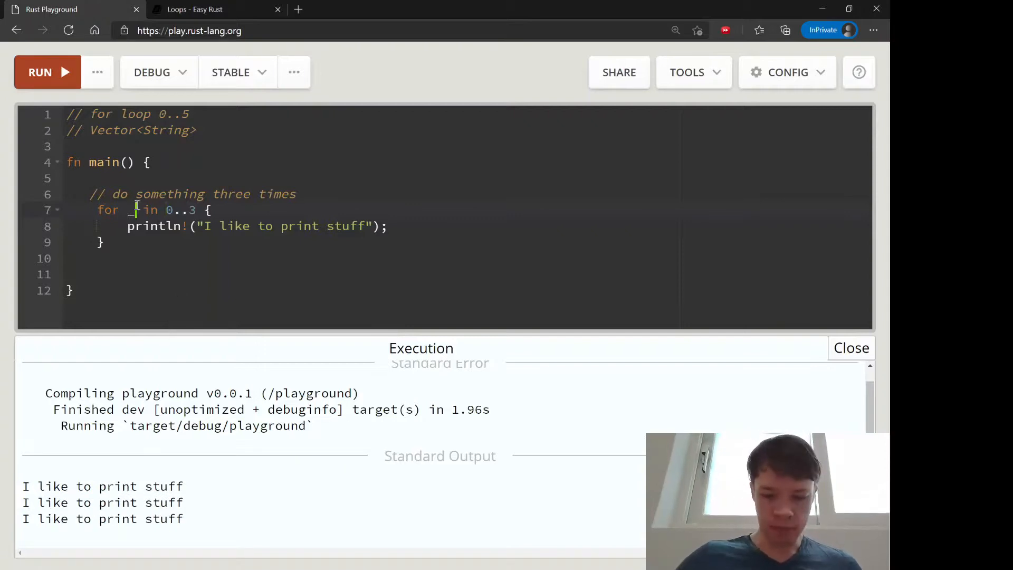
type("number")
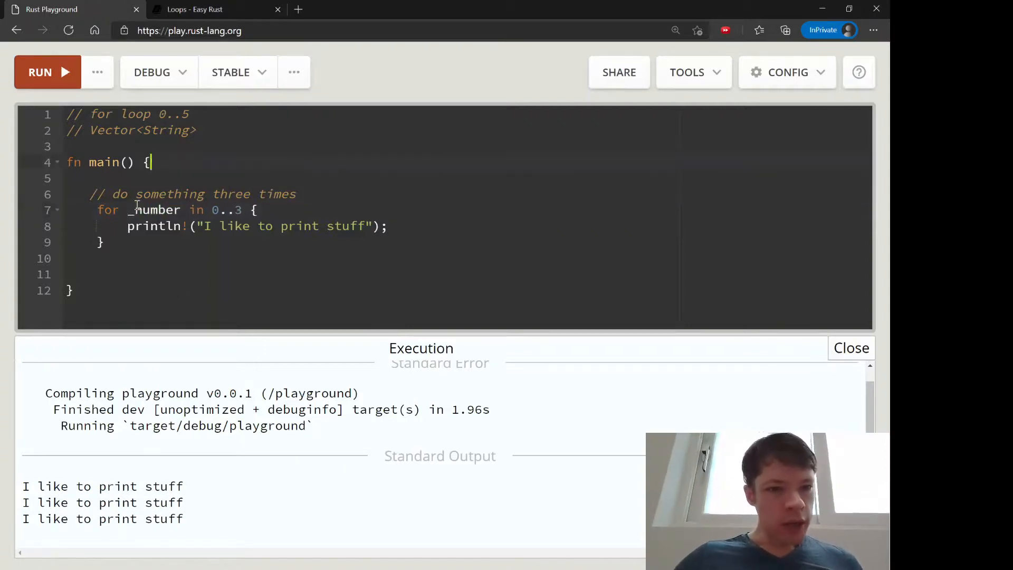
Add a comment above main: // _ = I'm never going to use this
key("Enter")
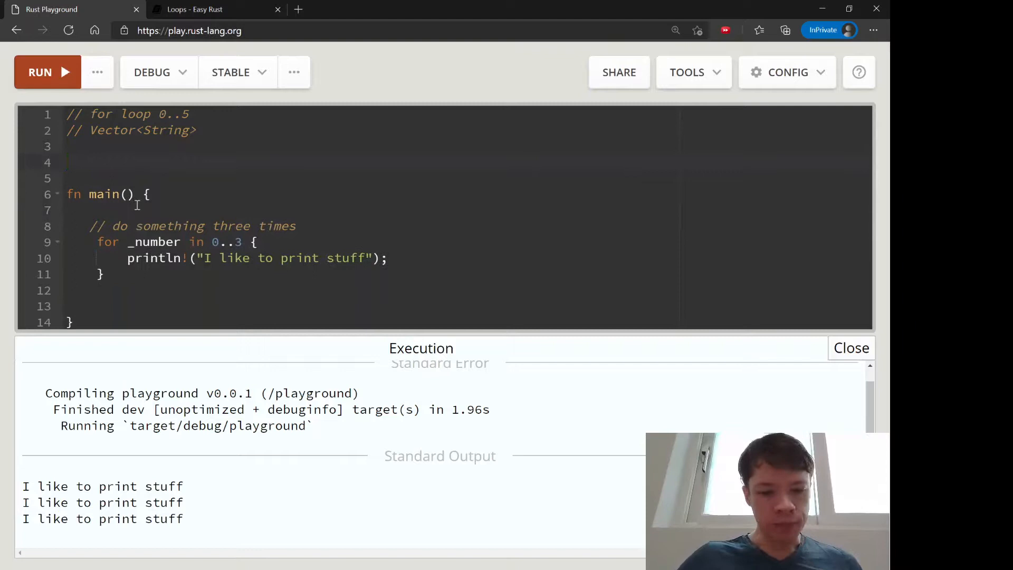
type("// _ =")
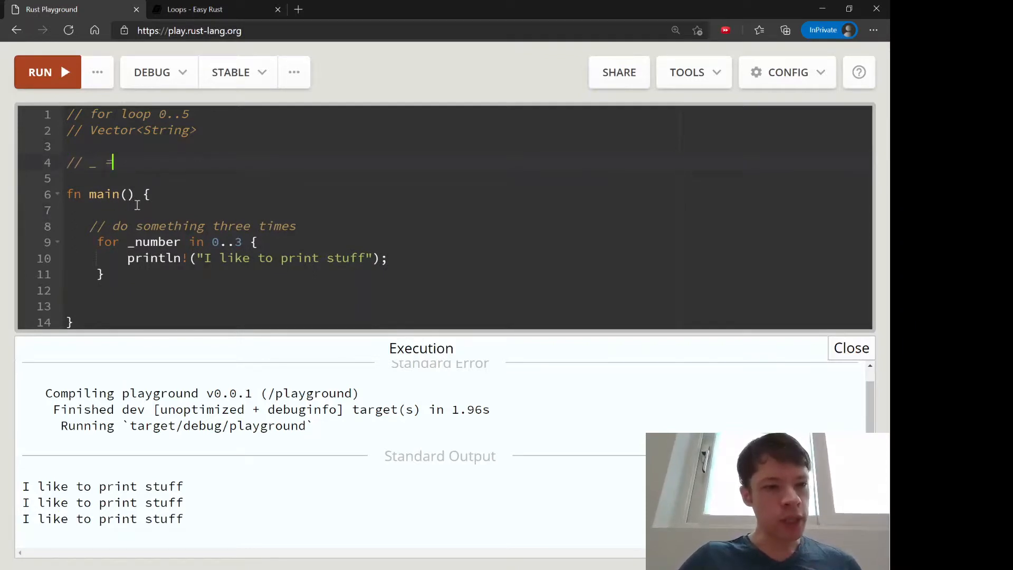
type("I'm never")
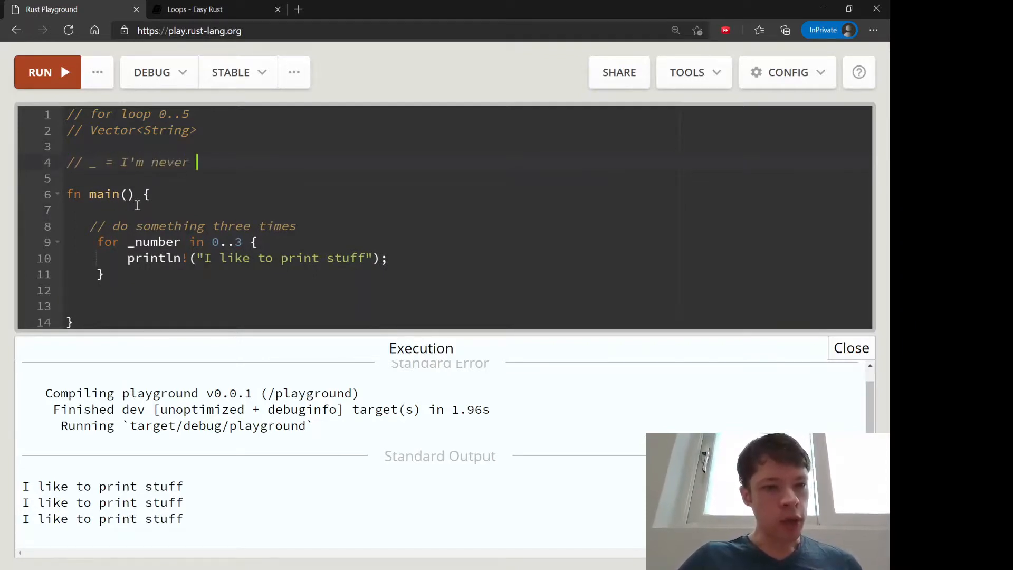
type("going to use")
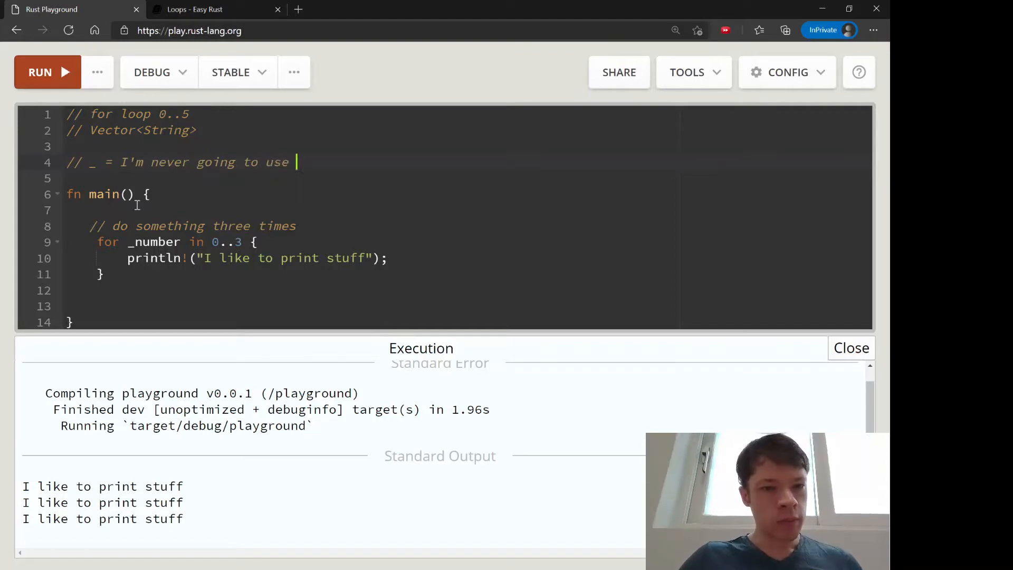
type("this")
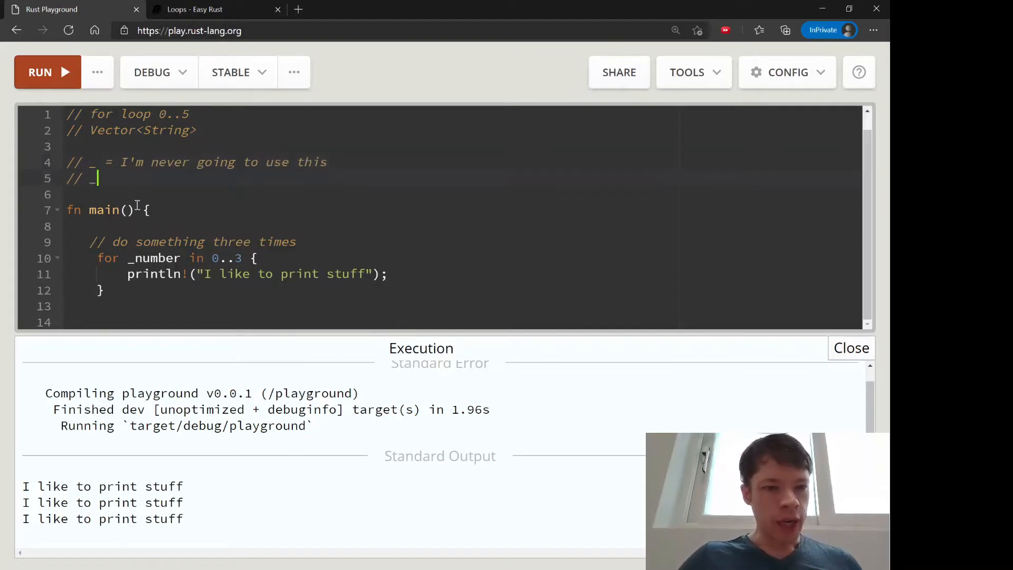
Add // _number = I'm probably going to use it later; please be quiet
type("number")
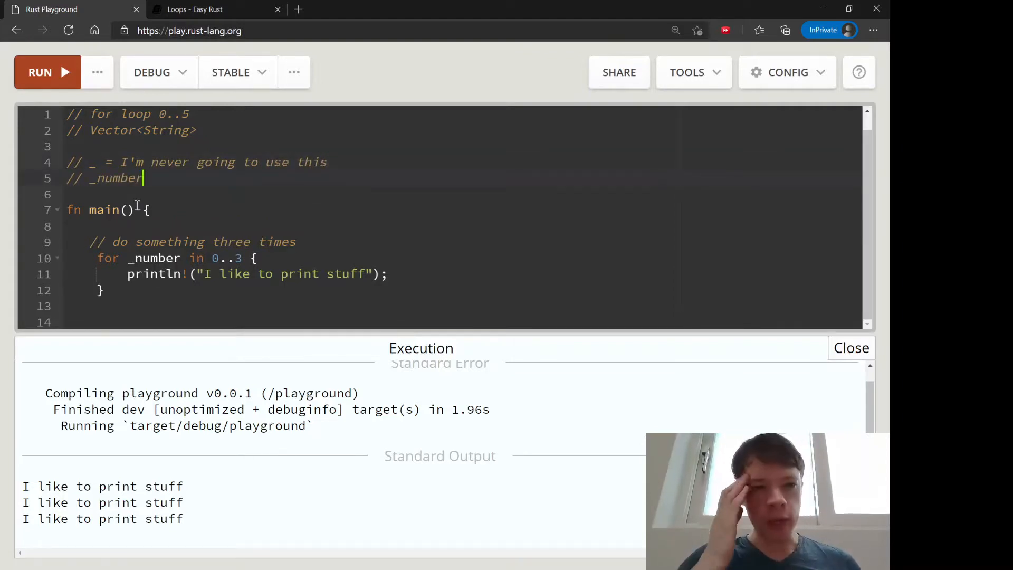
type("= I'm")
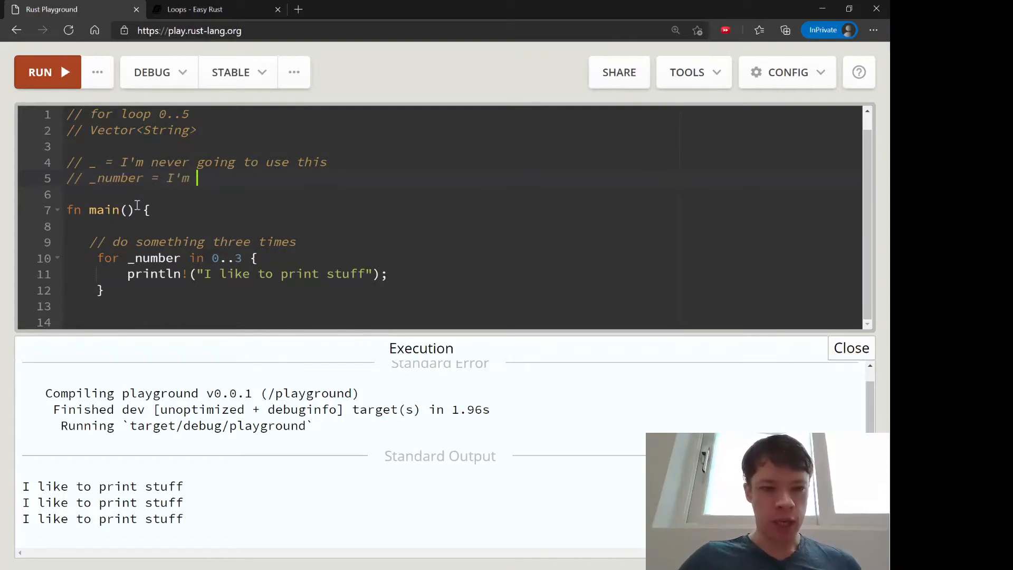
type("probably oging to use it later; please be quiet")
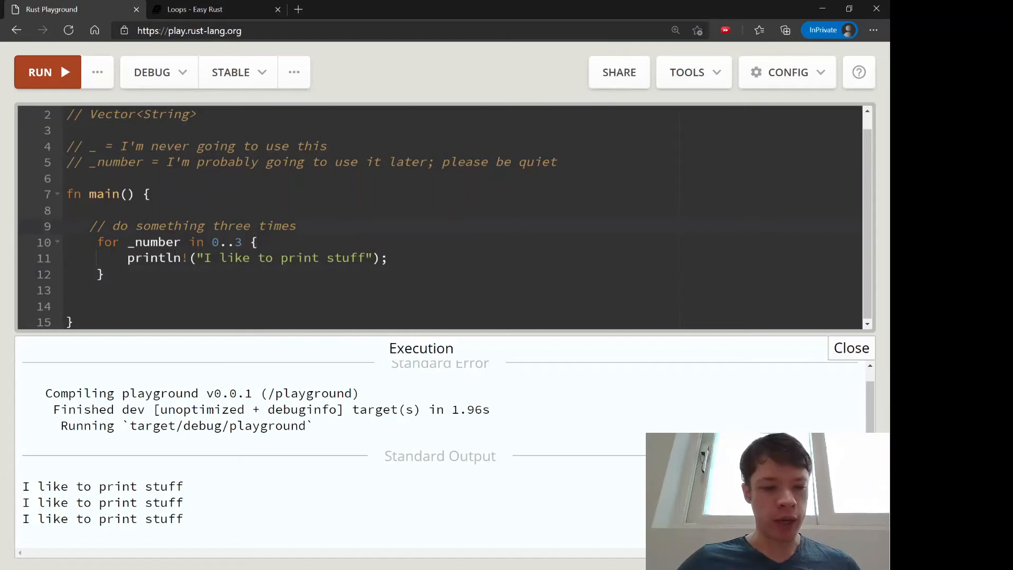
left_click(296, 225)
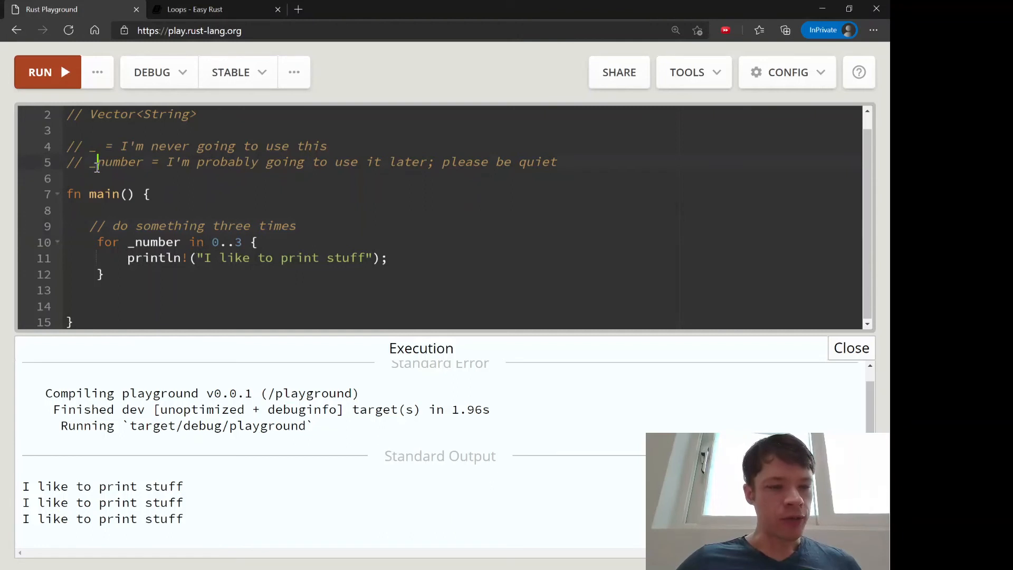
left_click(67, 210)
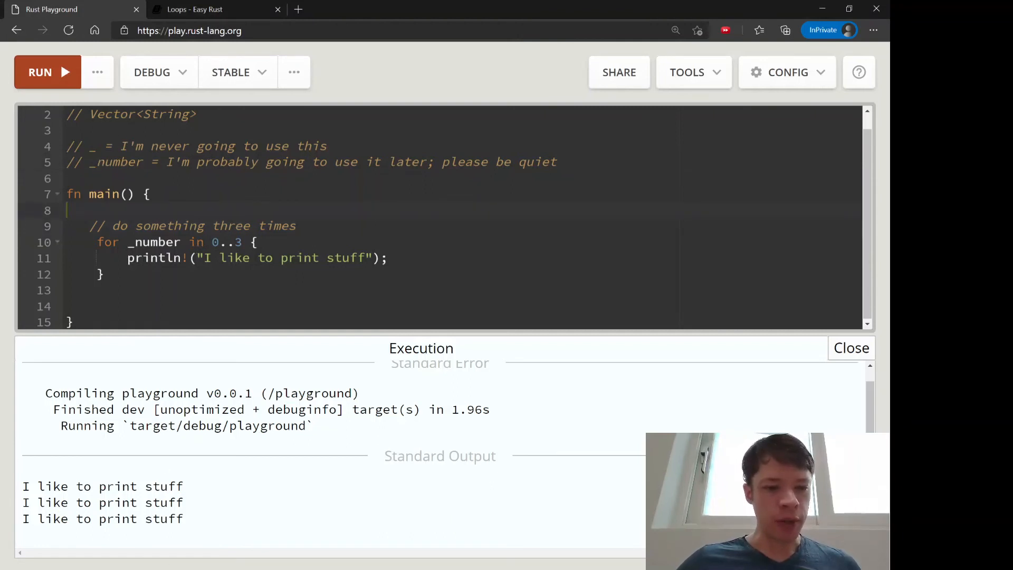